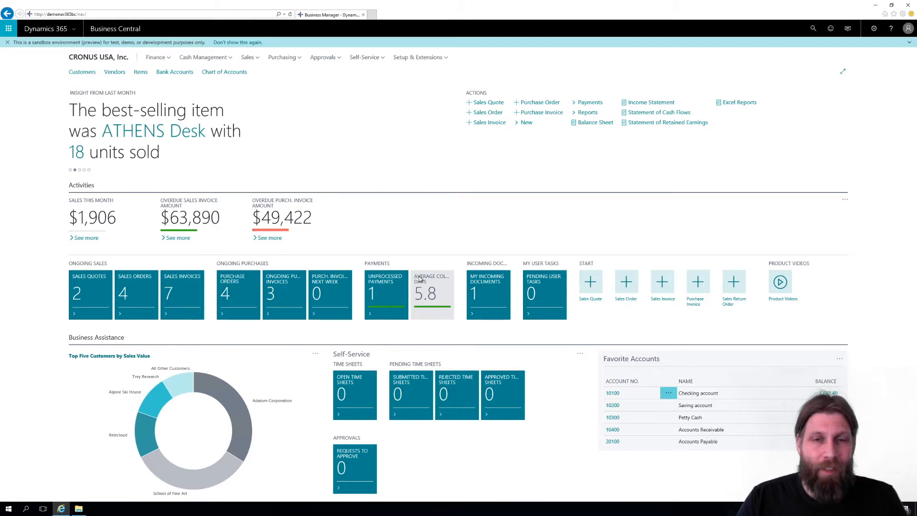
mouse_move(486, 239)
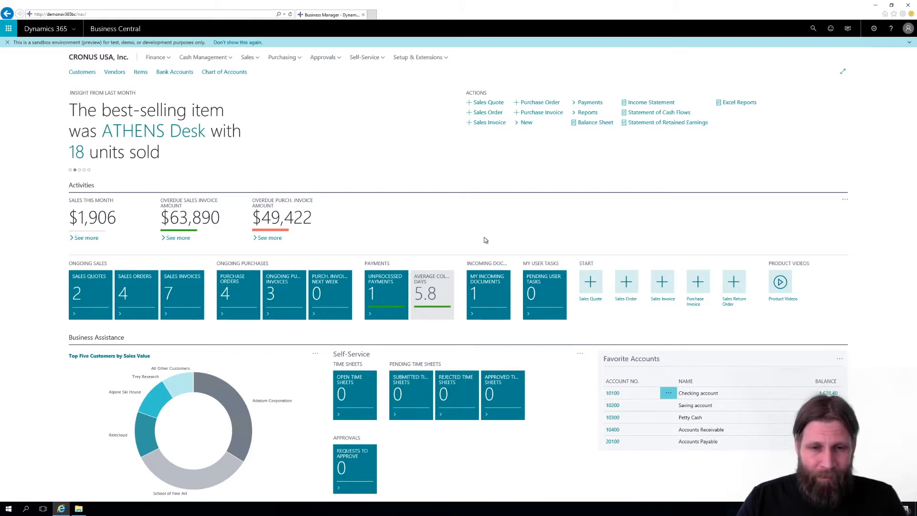
mouse_move(476, 243)
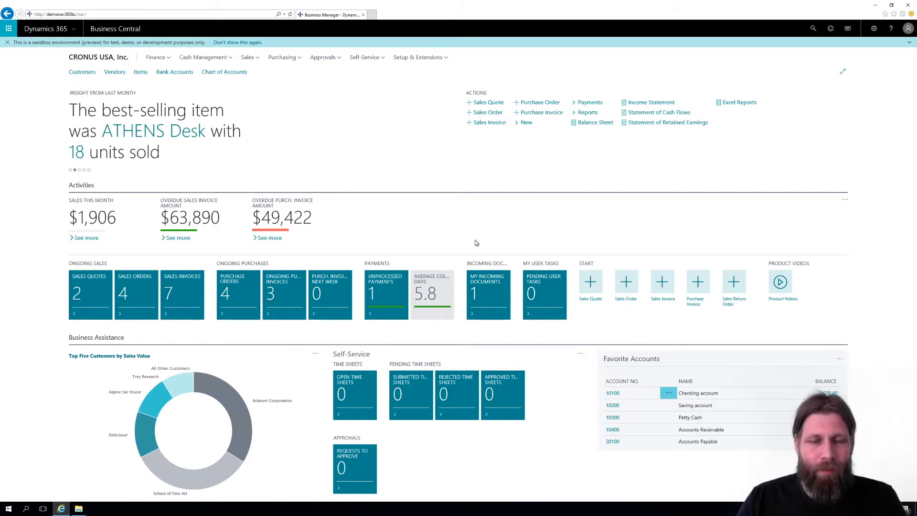
mouse_move(471, 243)
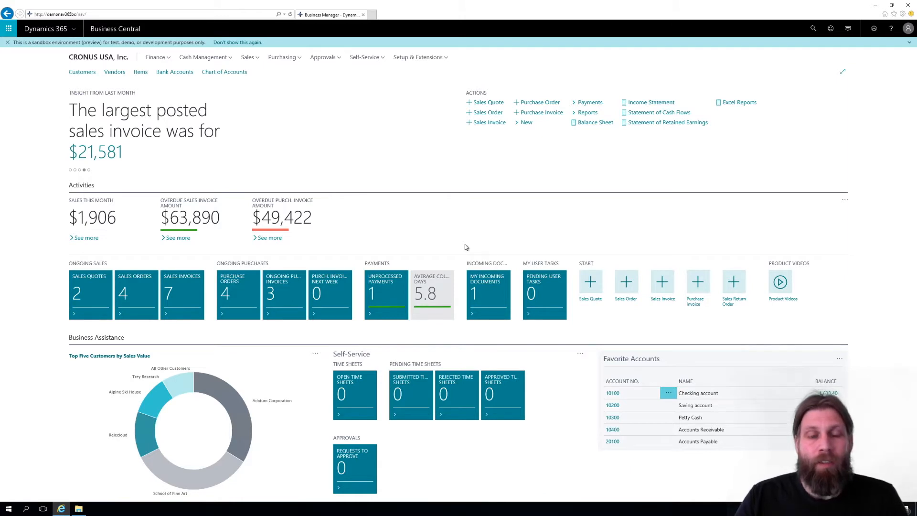
mouse_move(398, 186)
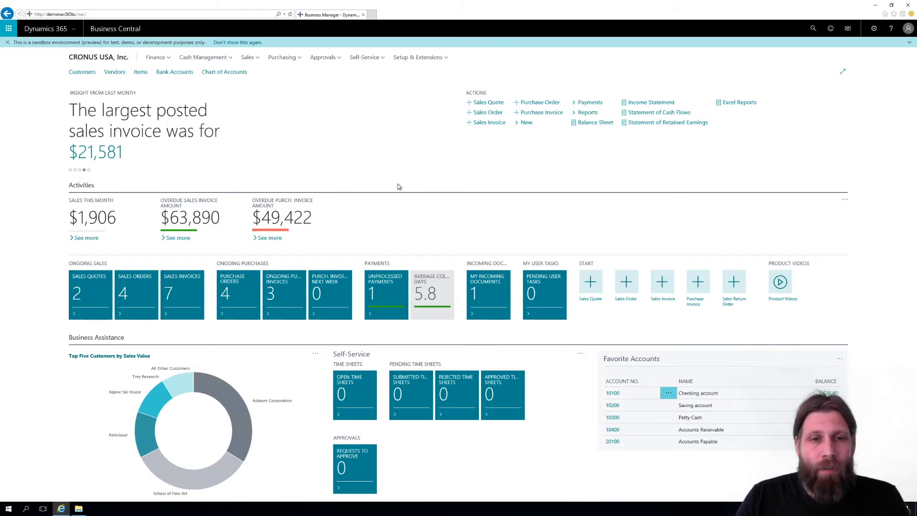
mouse_move(492, 58)
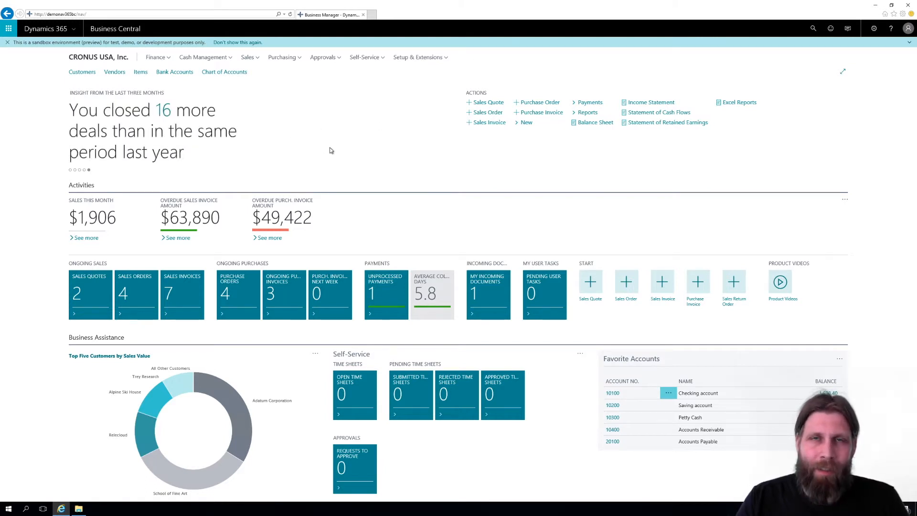
mouse_move(341, 149)
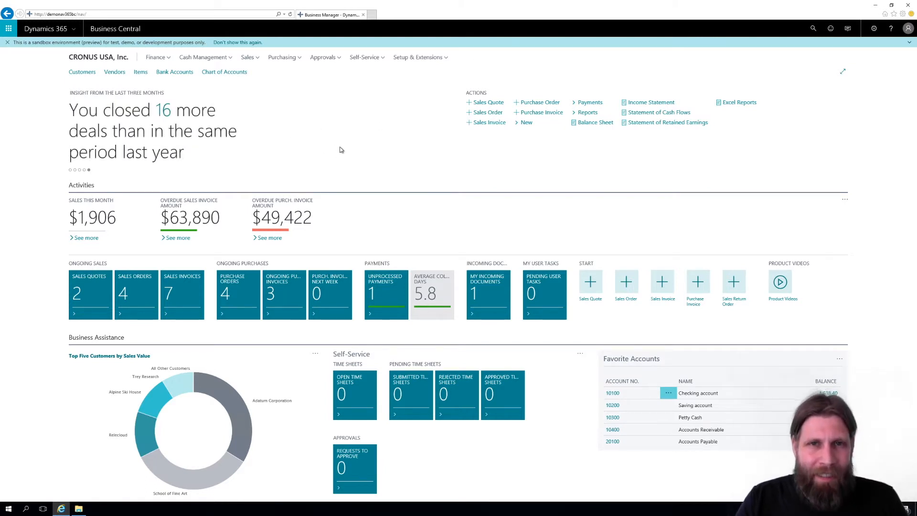
mouse_move(315, 170)
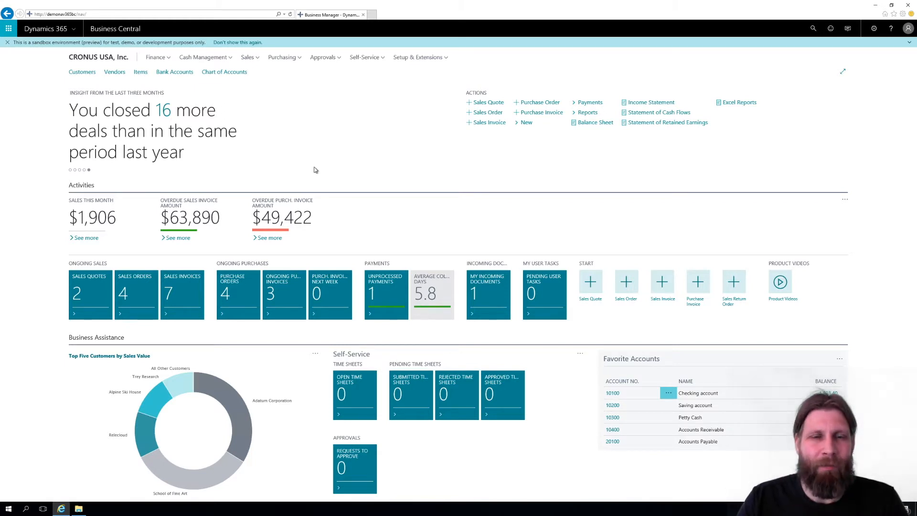
mouse_move(413, 172)
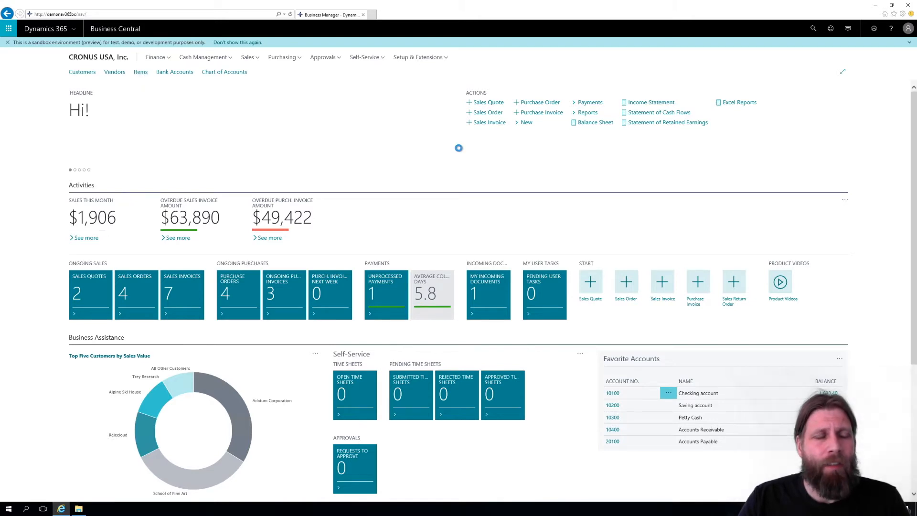
Step: Open the Items list showing all product tiles
left_click(140, 71)
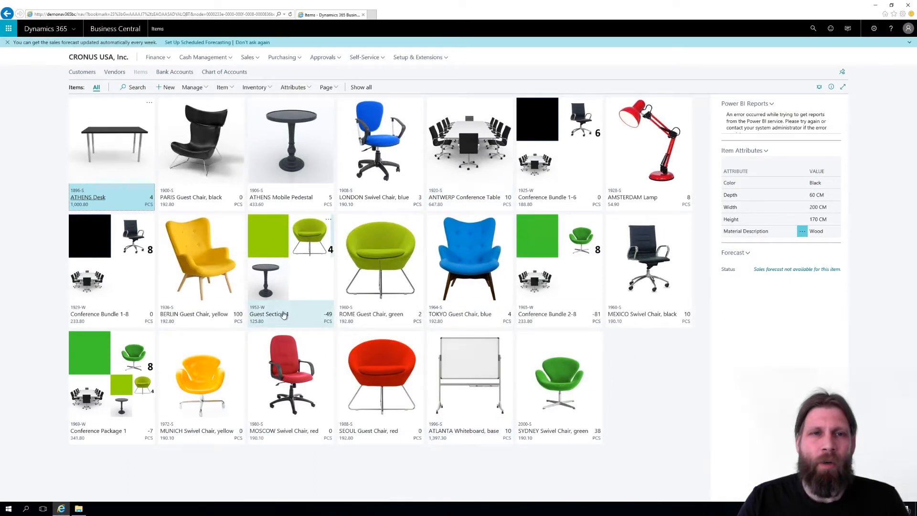
left_click(469, 257)
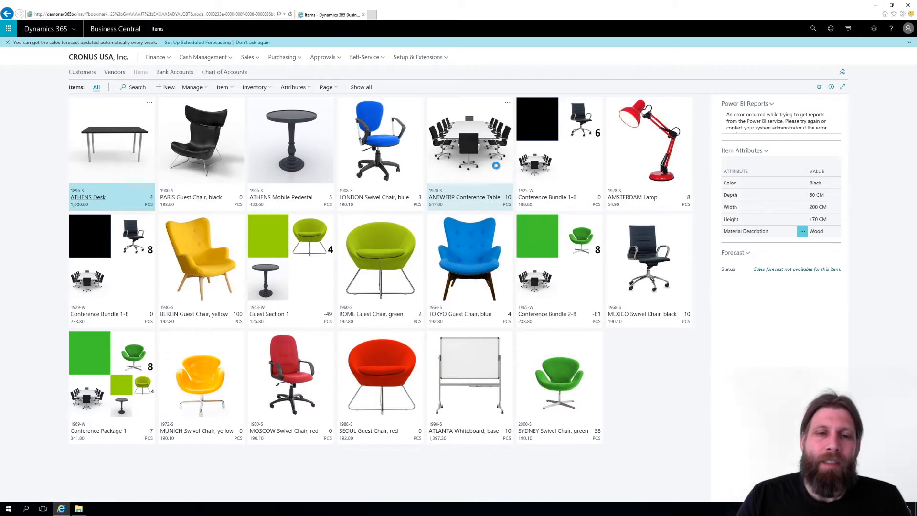
Step: Create a new item from the Item No Sales Tax template
left_click(165, 87)
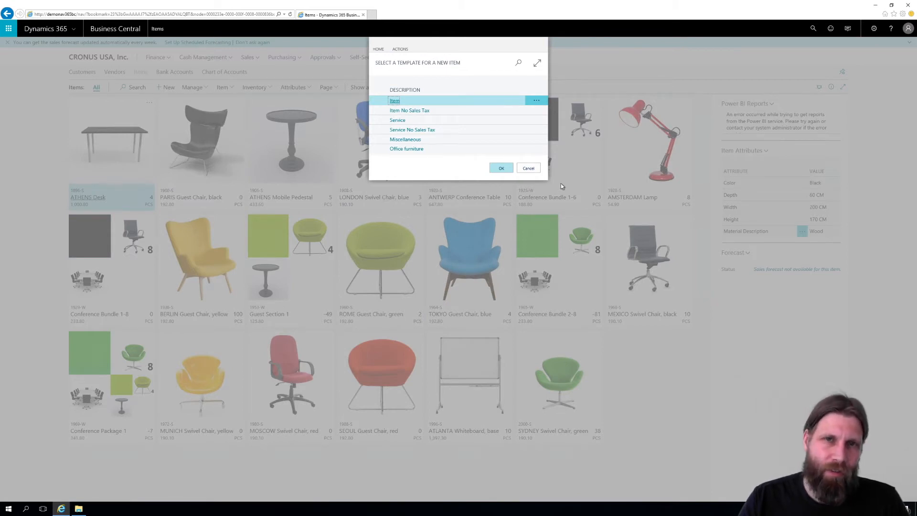
mouse_move(463, 198)
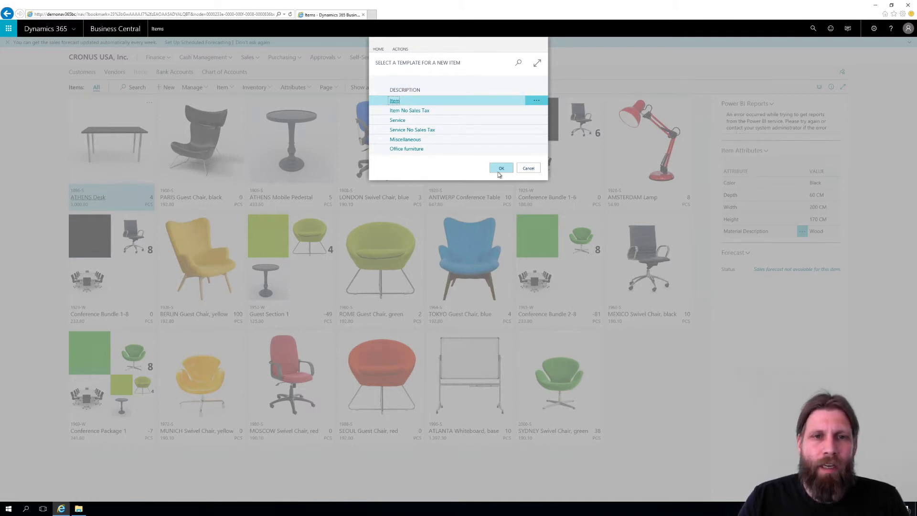
left_click(410, 111)
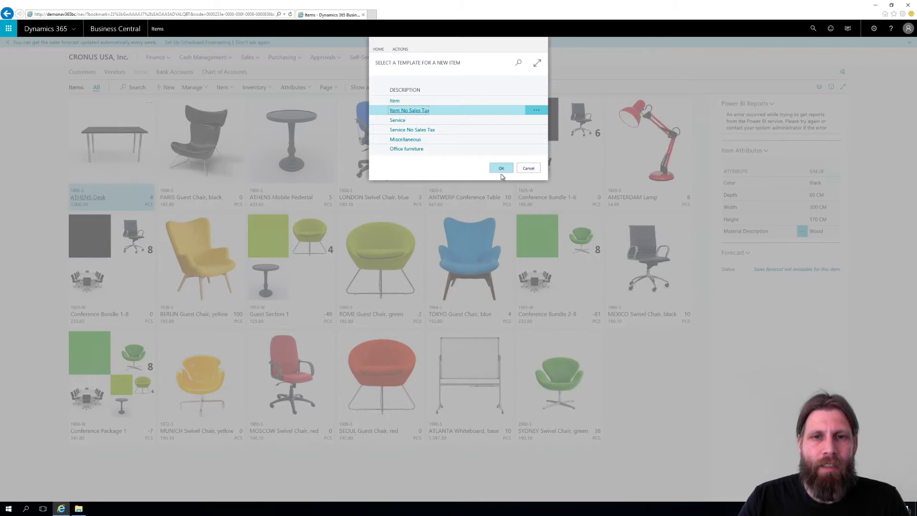
mouse_move(504, 253)
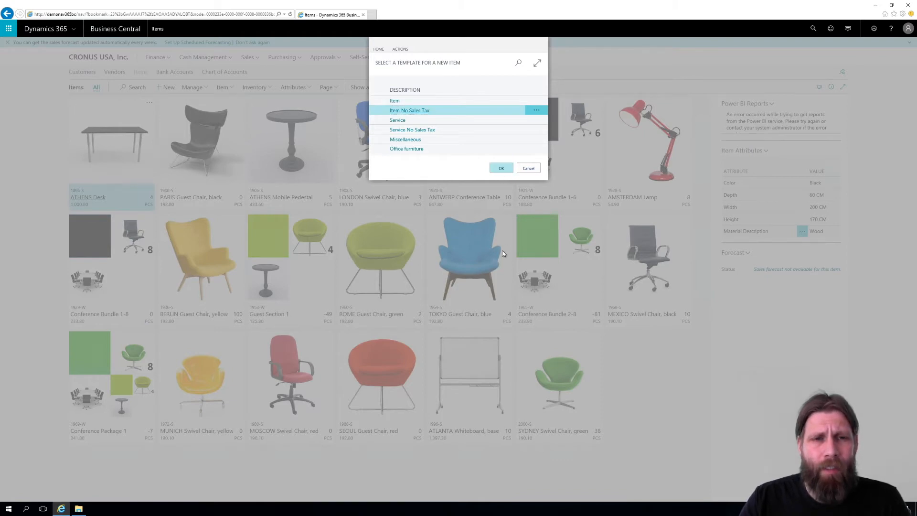
left_click(501, 168)
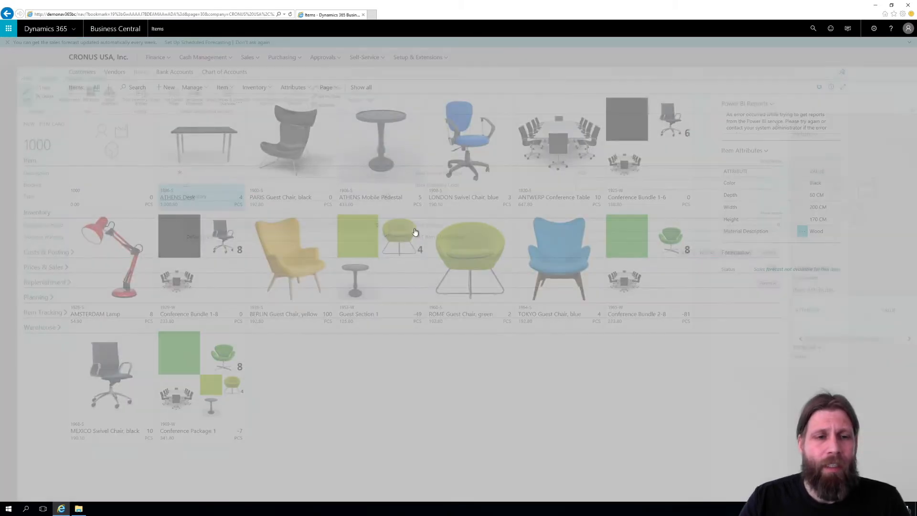
Step: Enter 'Coffee Mug' as the description of item 1000
left_click(164, 87)
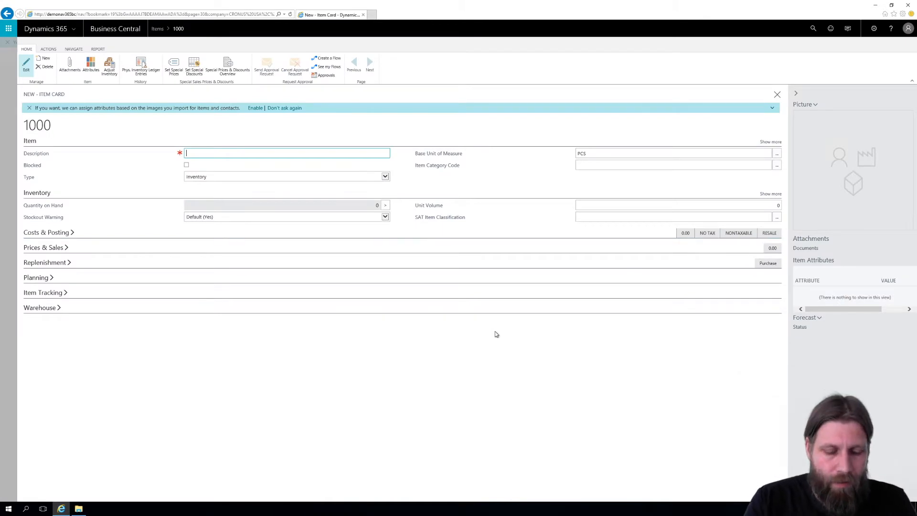
type("Coffee Mug")
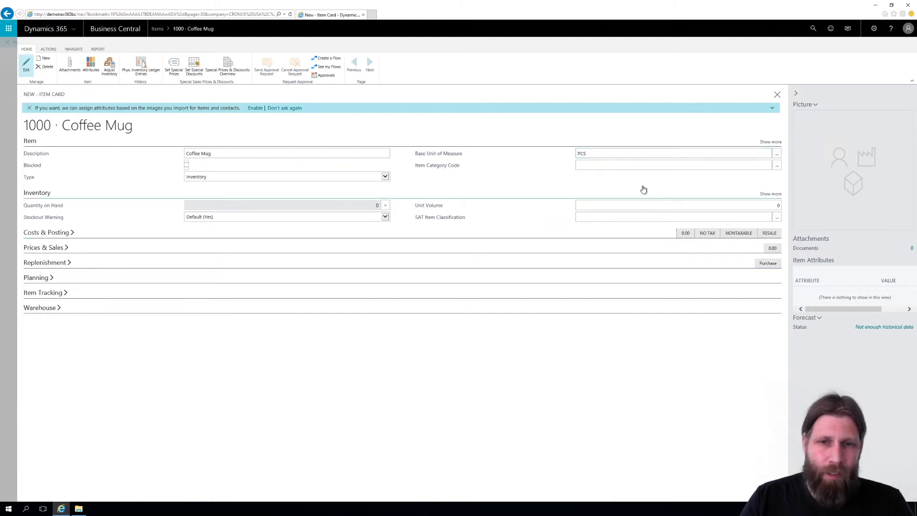
mouse_move(72, 280)
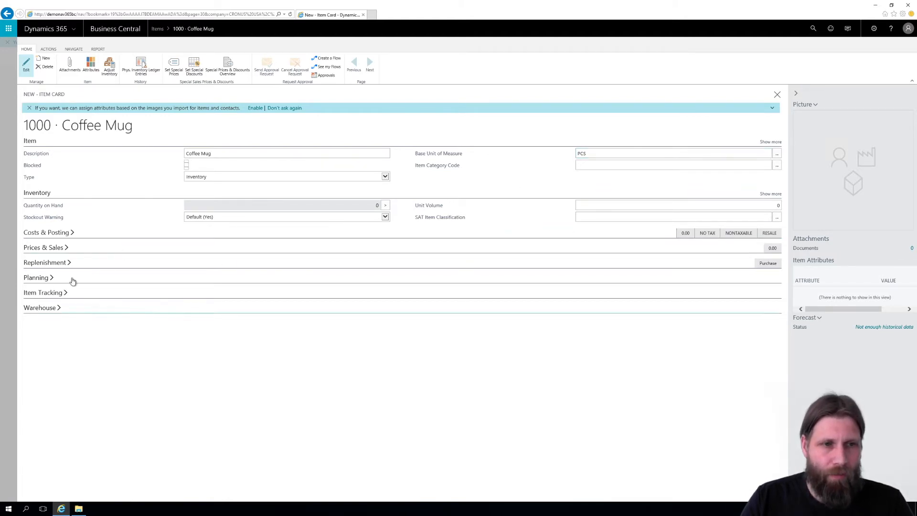
mouse_move(295, 252)
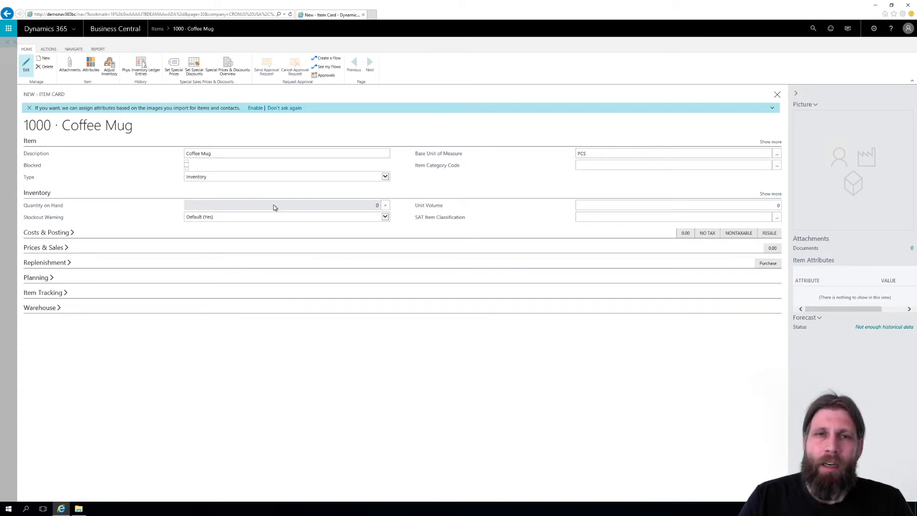
mouse_move(274, 206)
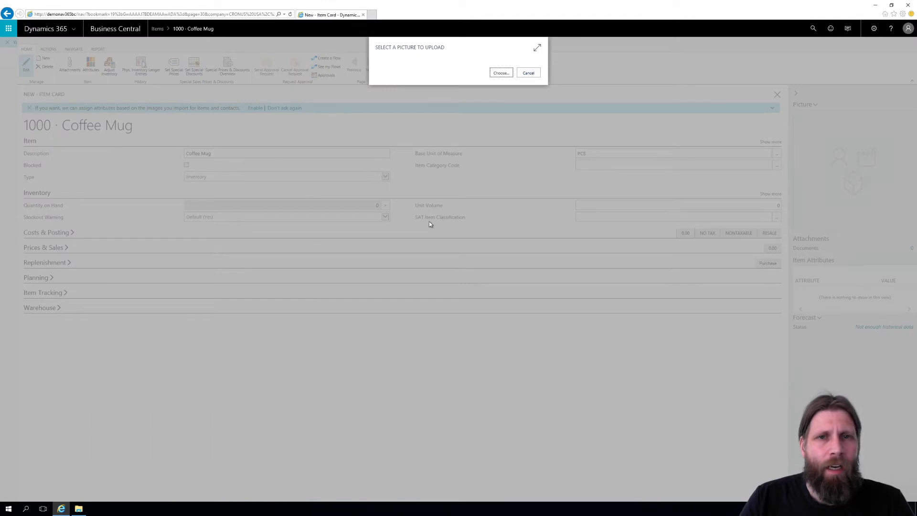
Step: Upload a coffee mug picture to item 1000
left_click(501, 72)
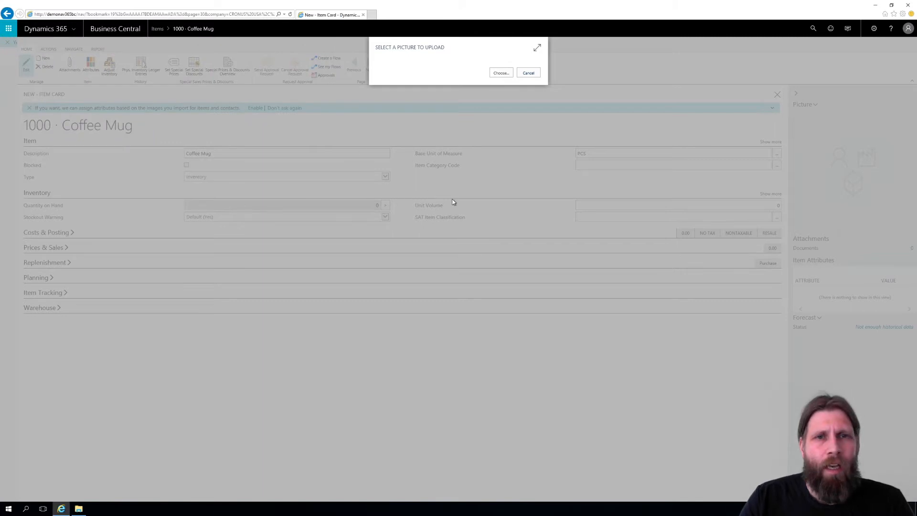
left_click(501, 72)
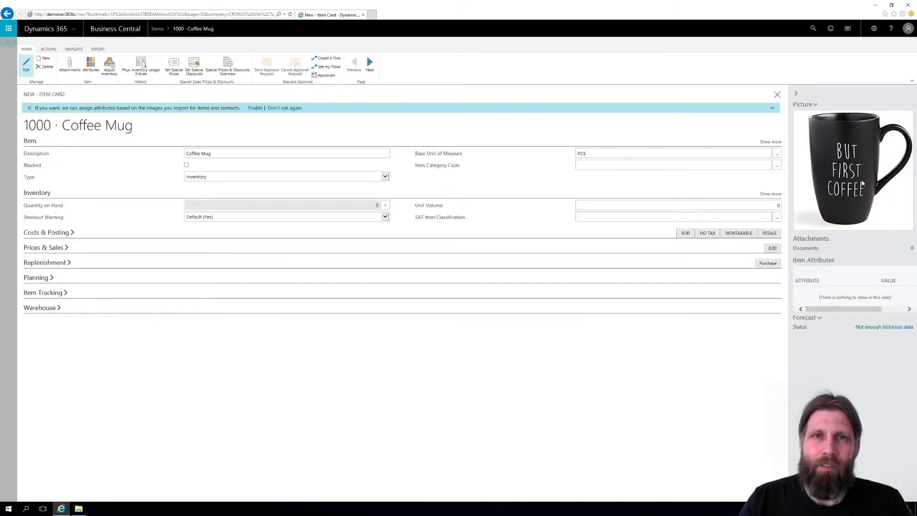
mouse_move(428, 221)
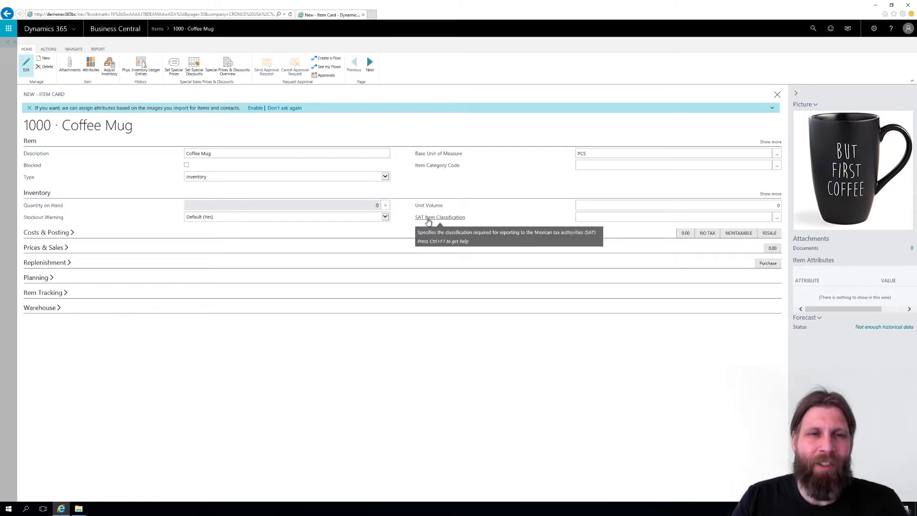
mouse_move(430, 346)
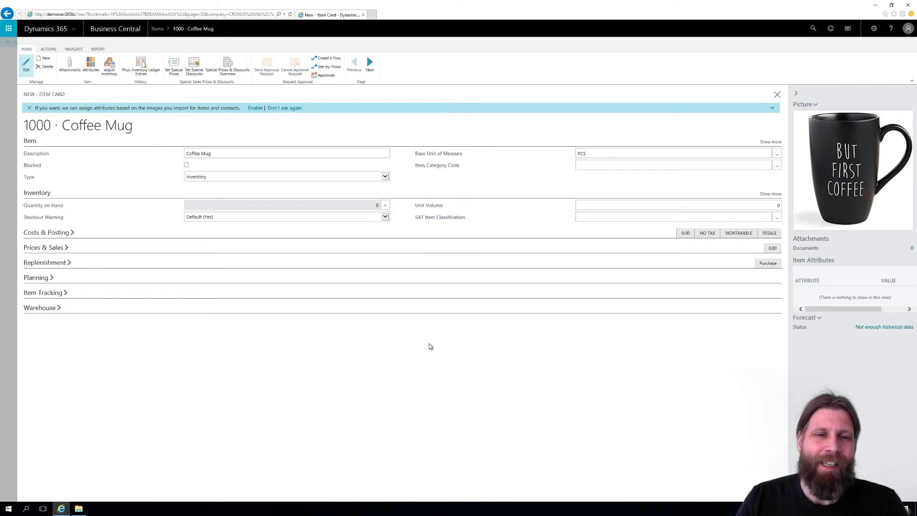
mouse_move(447, 342)
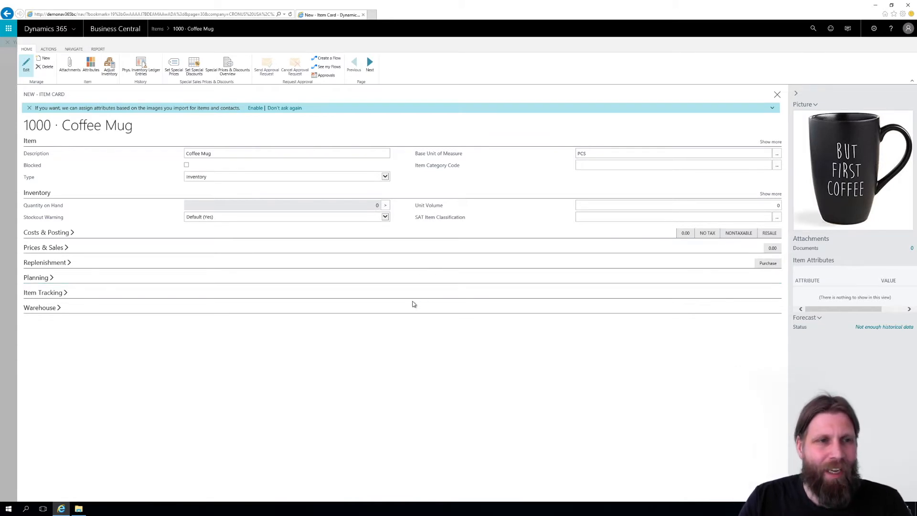
mouse_move(296, 317)
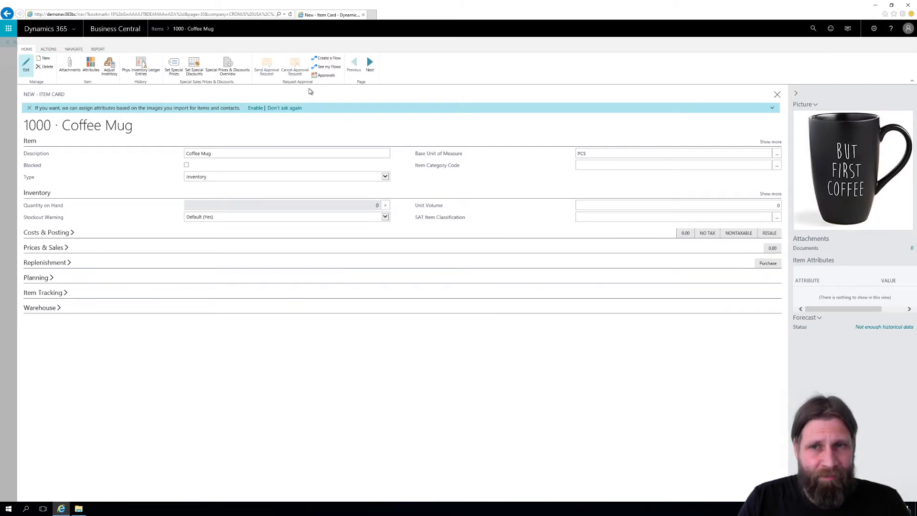
mouse_move(650, 186)
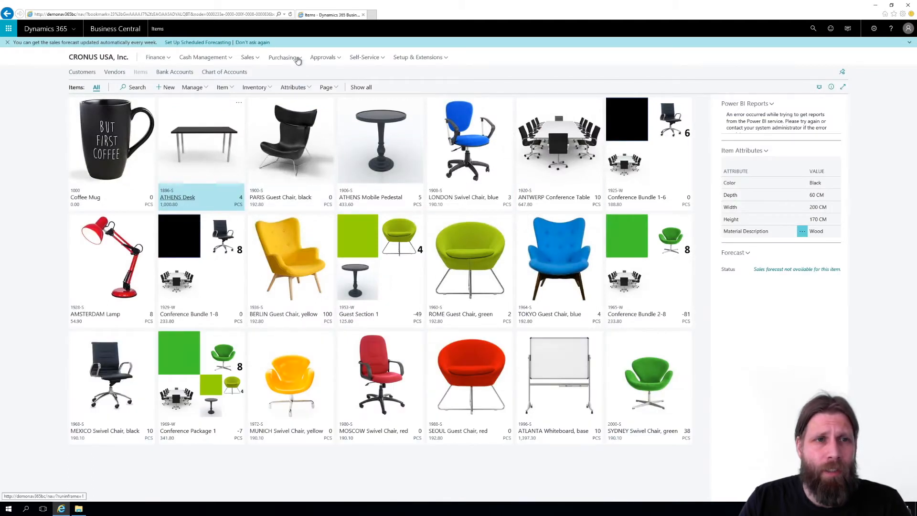
Step: Open the Purchase Orders list from the Purchasing menu
left_click(281, 57)
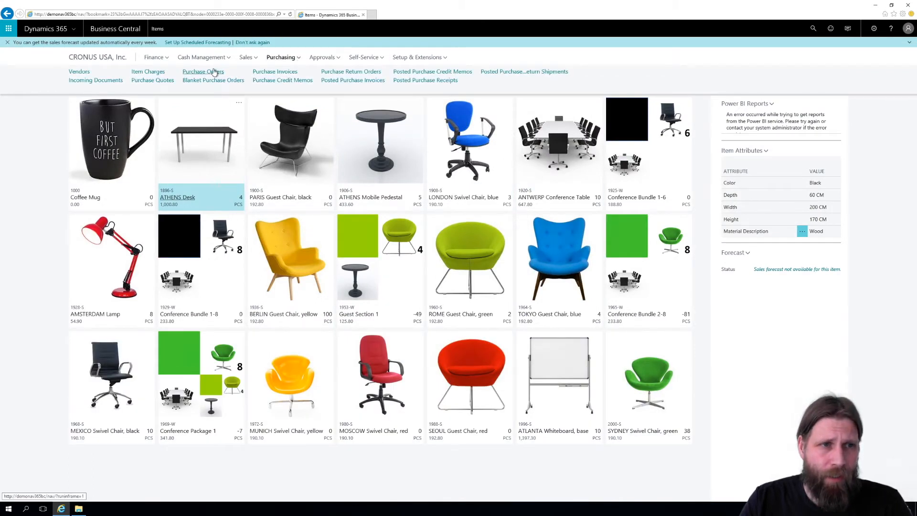
left_click(202, 71)
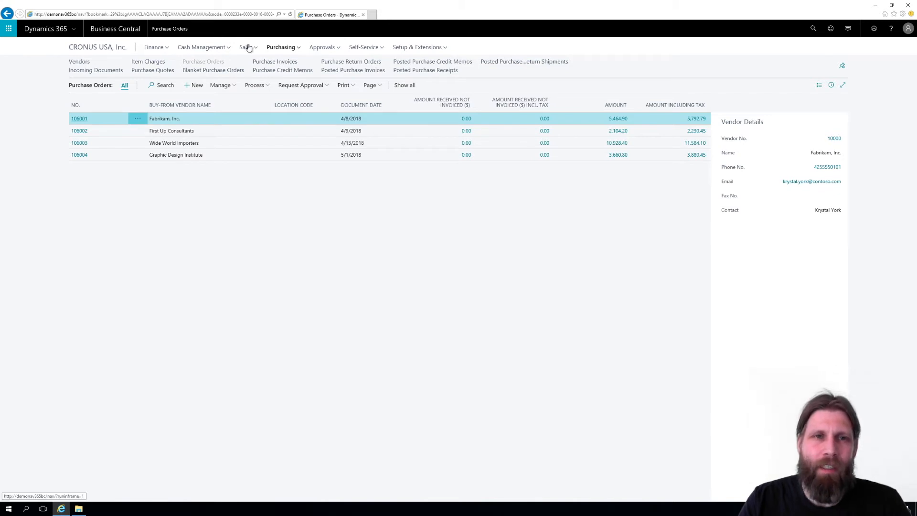
mouse_move(338, 49)
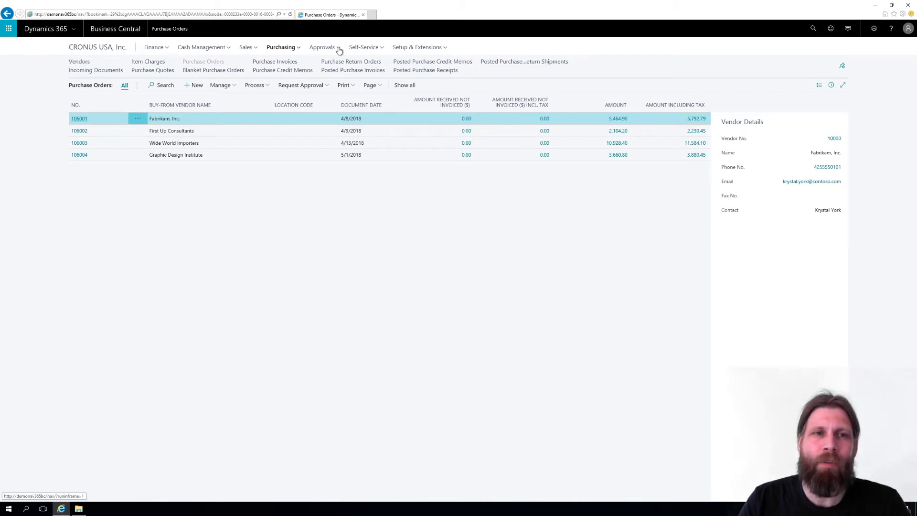
mouse_move(224, 43)
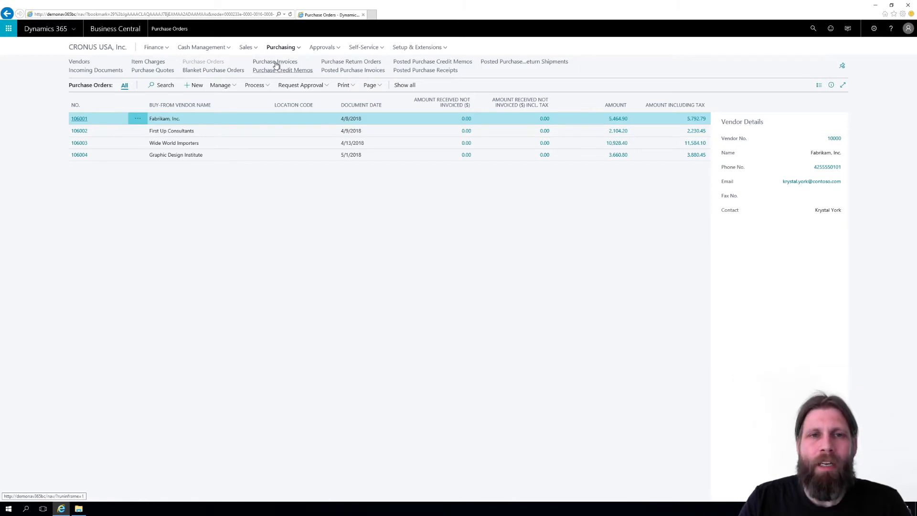
mouse_move(384, 207)
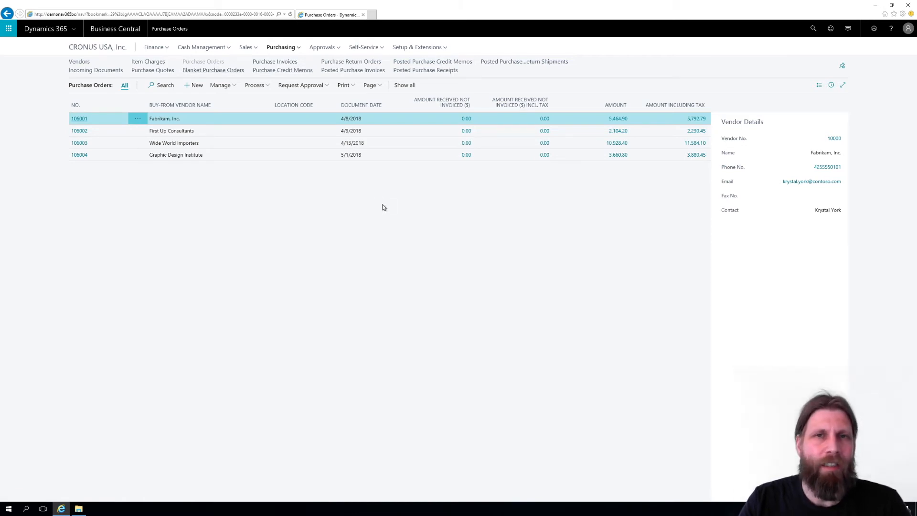
mouse_move(258, 213)
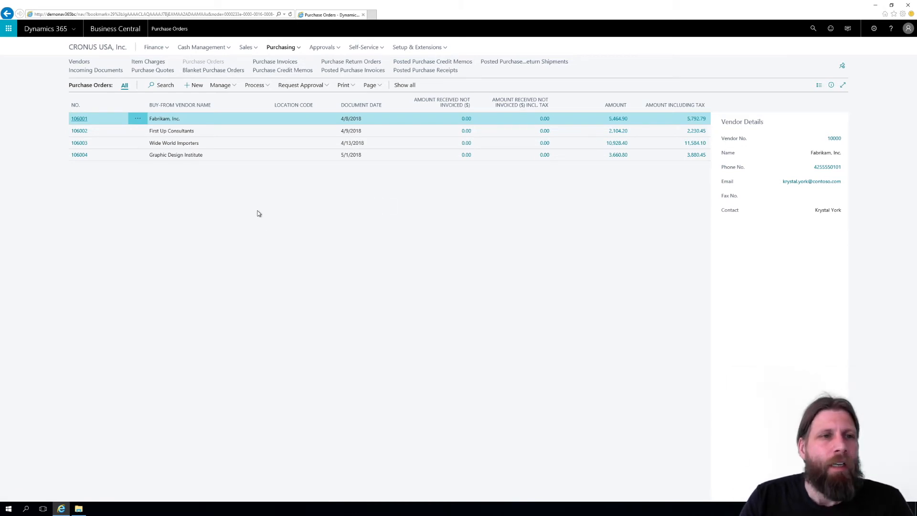
mouse_move(201, 177)
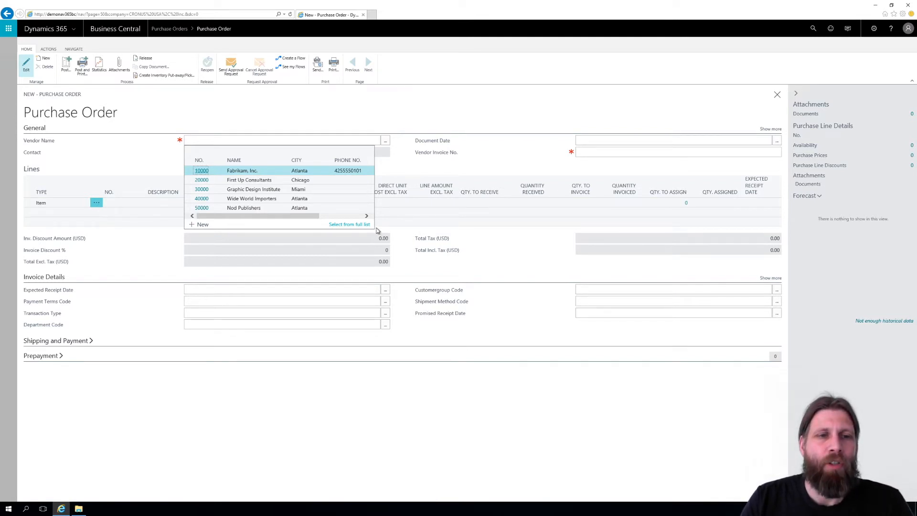
mouse_move(254, 180)
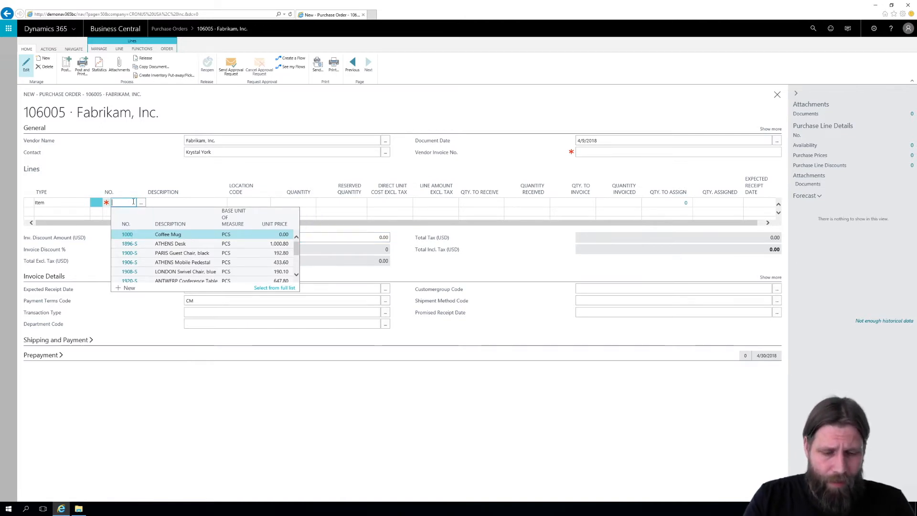
Step: Add item 1000 Coffee Mug as the first line of order 106005
type("coffe")
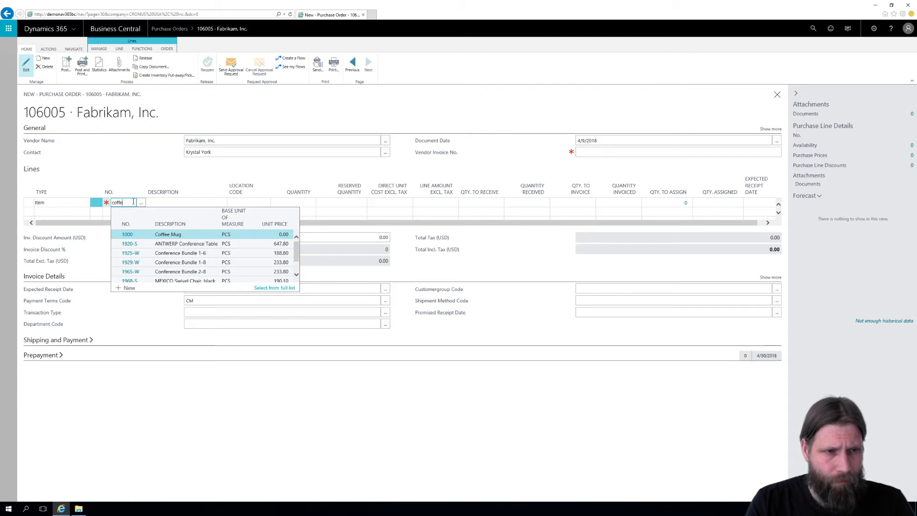
type("coffe")
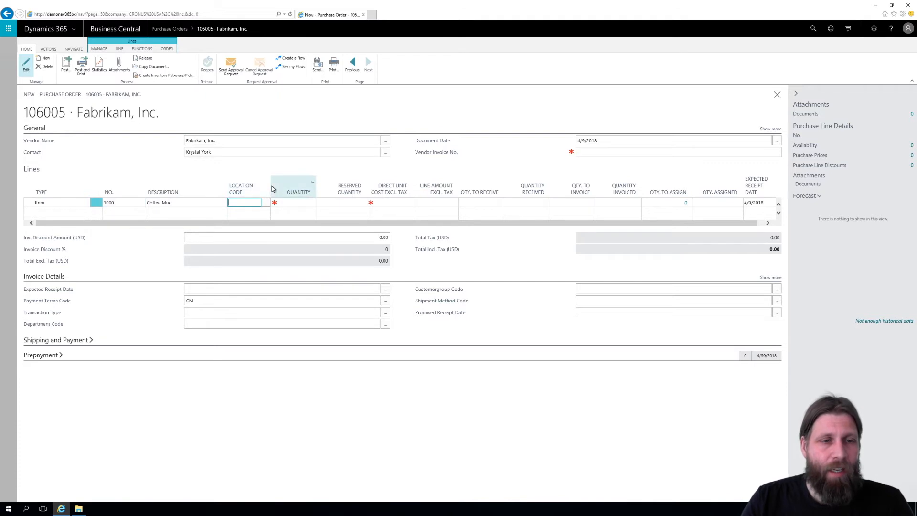
mouse_move(263, 186)
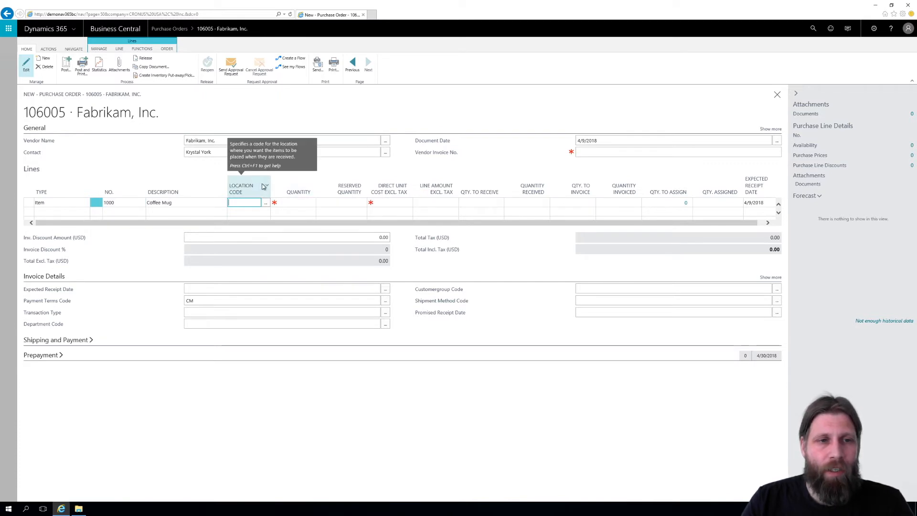
Step: Set the Coffee Mug line's location code to MAIN (Main Warehouse)
left_click(265, 185)
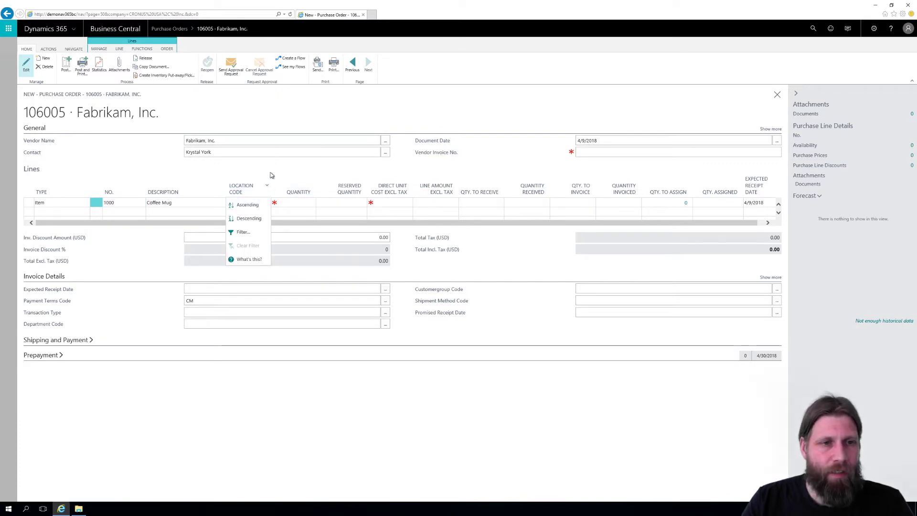
left_click(242, 202)
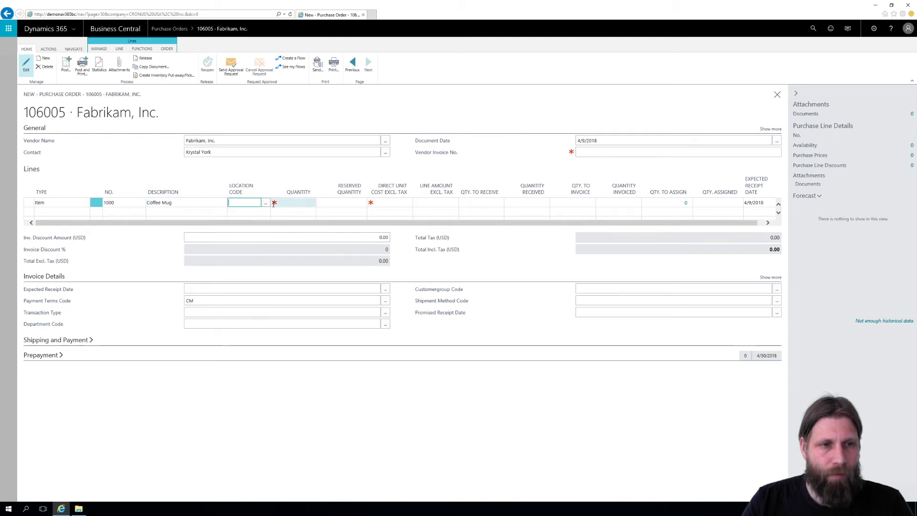
left_click(265, 203)
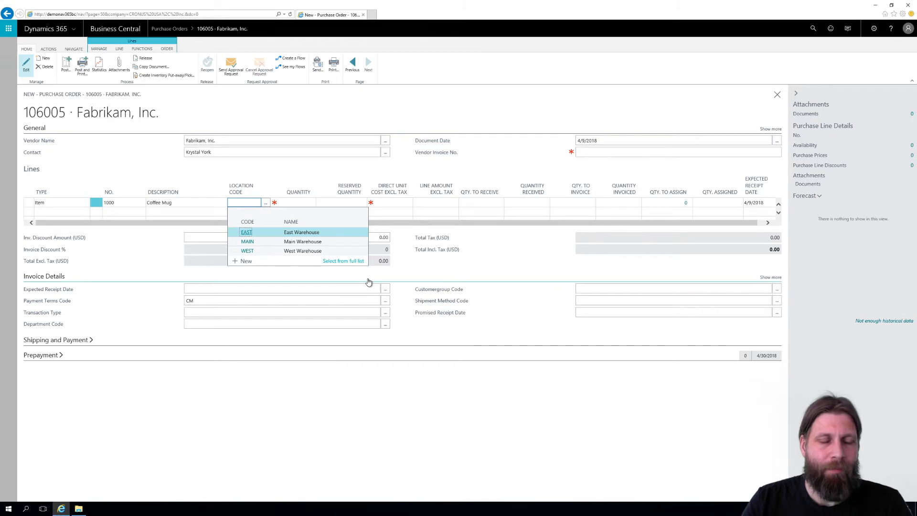
mouse_move(355, 280)
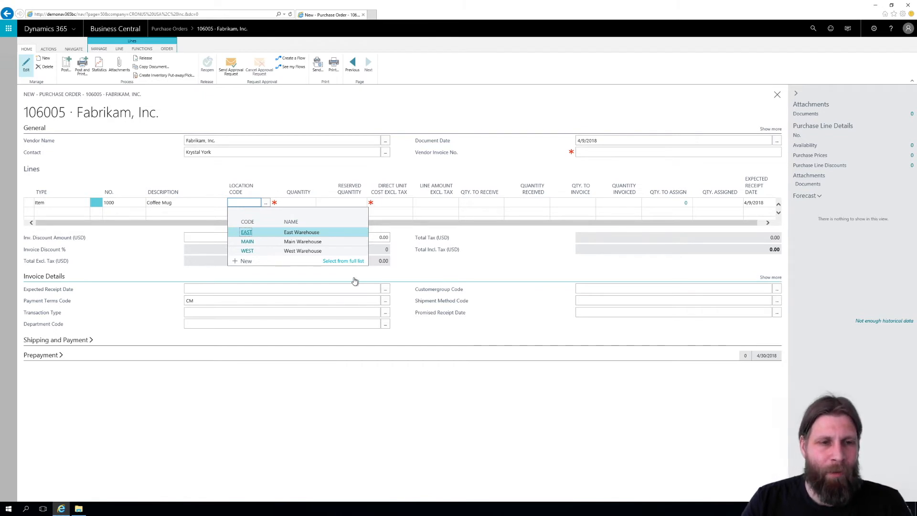
mouse_move(257, 244)
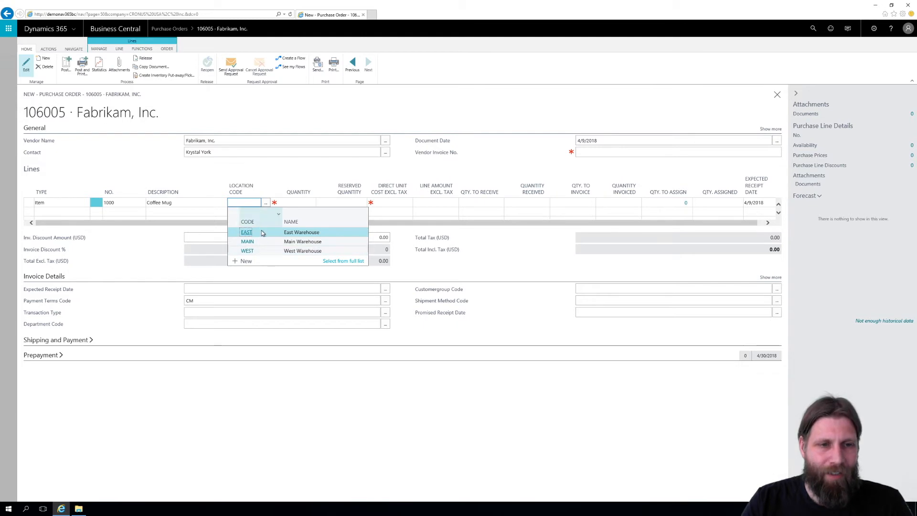
left_click(247, 241)
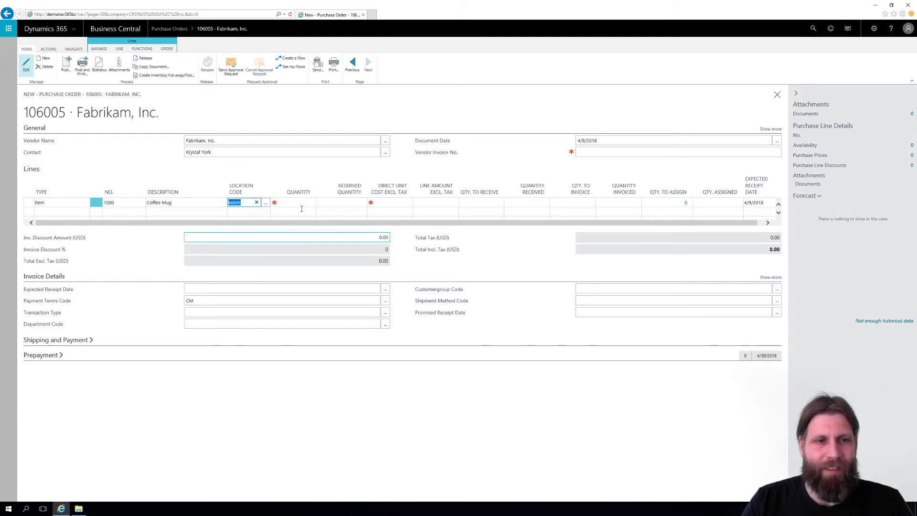
Step: Enter quantity 50, unit cost 1.00 and vendor invoice number ABC1234
type("50")
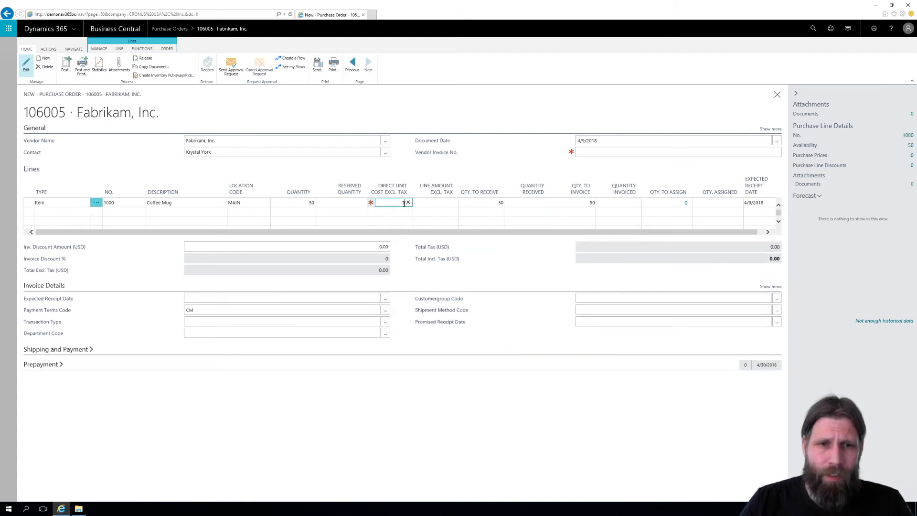
type("1.00")
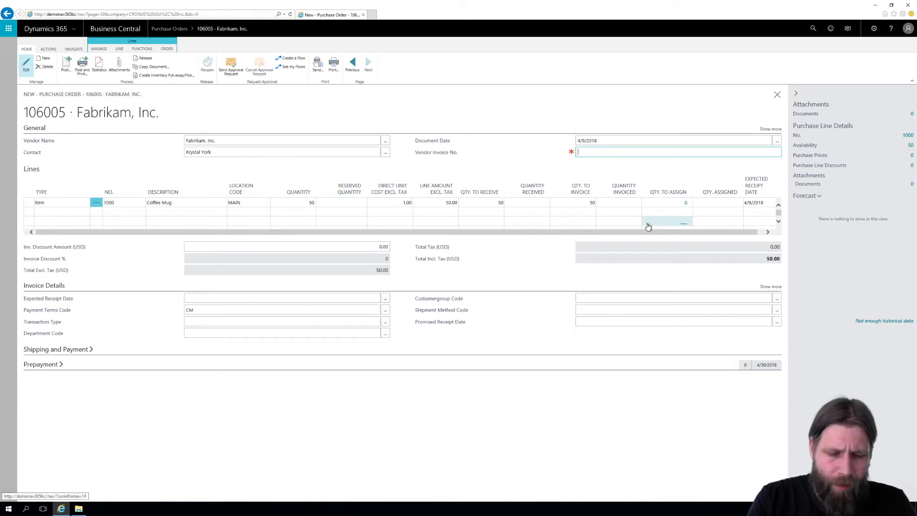
type("ABC")
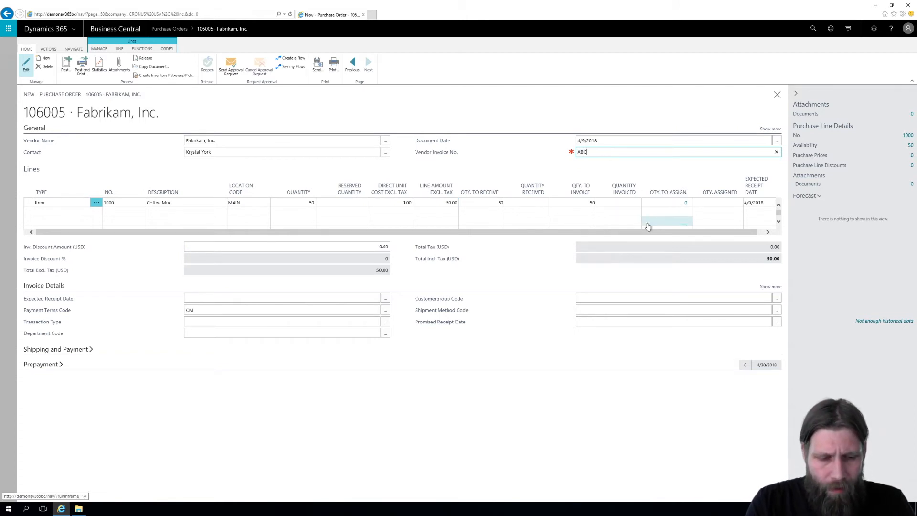
type("1234")
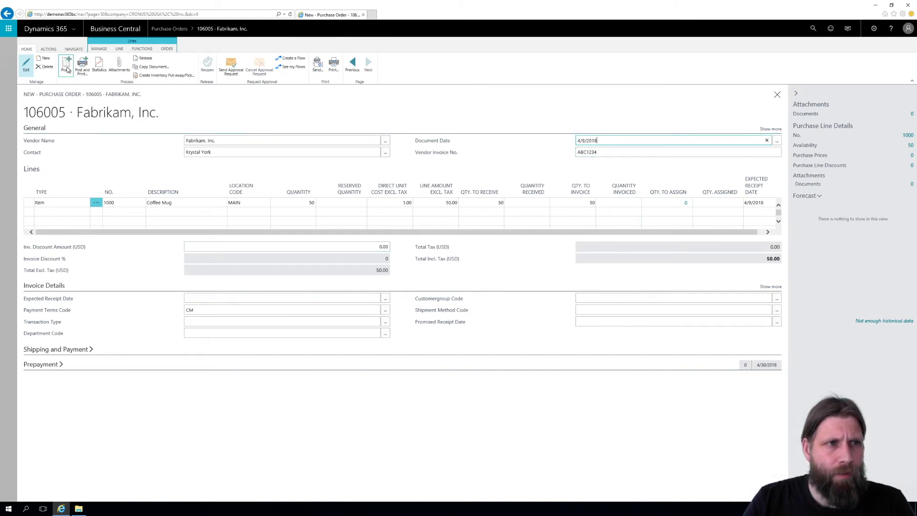
left_click(62, 64)
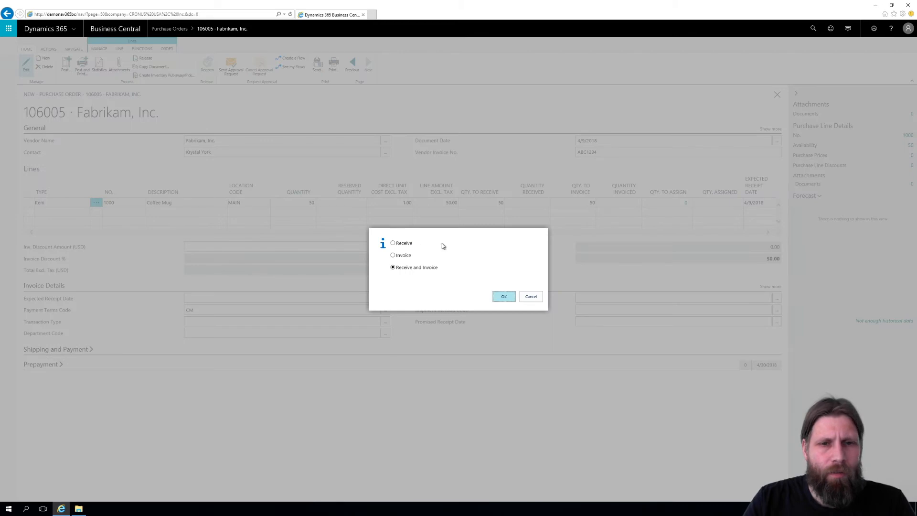
mouse_move(422, 280)
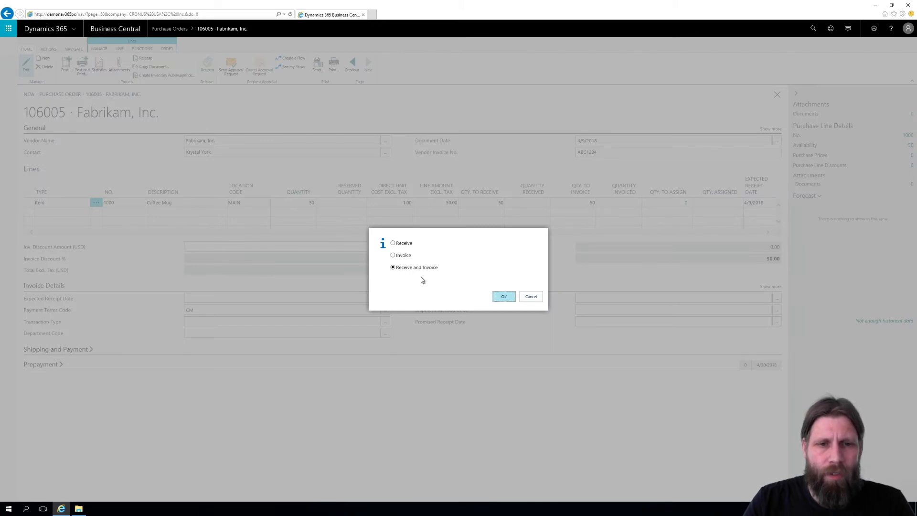
mouse_move(455, 253)
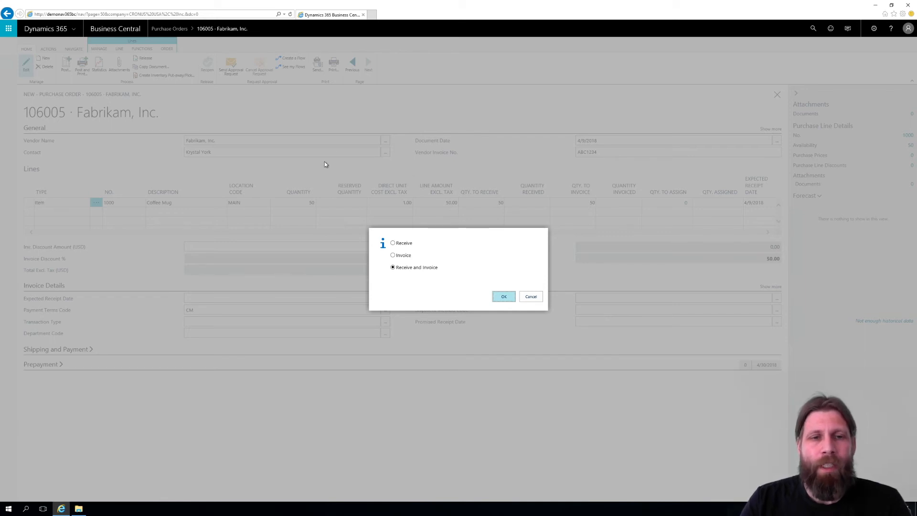
mouse_move(373, 232)
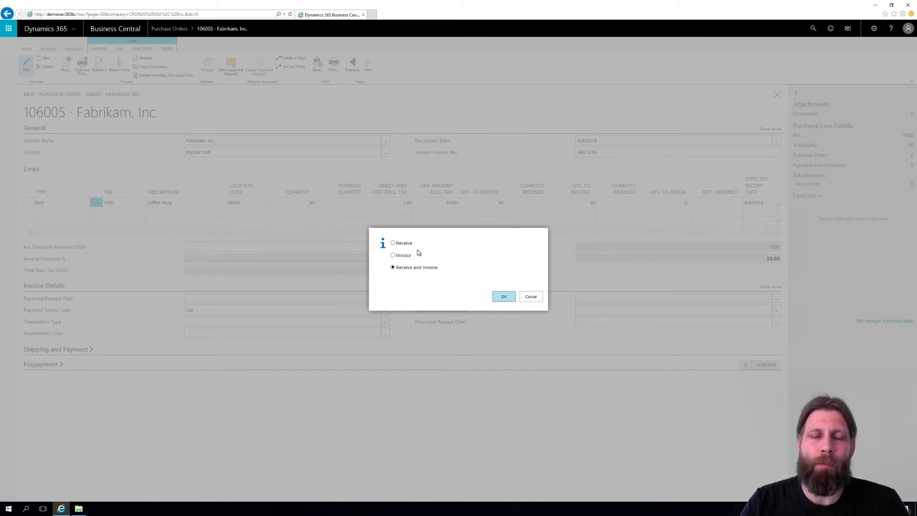
mouse_move(379, 186)
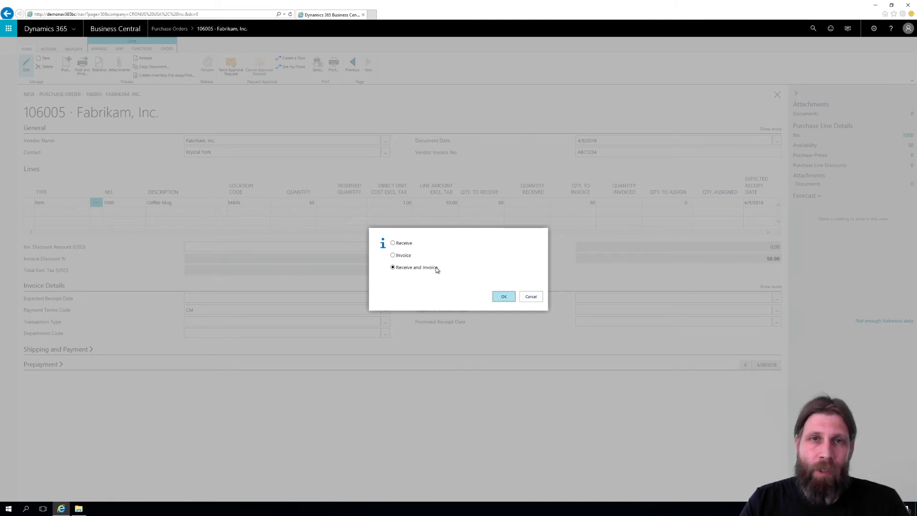
mouse_move(468, 226)
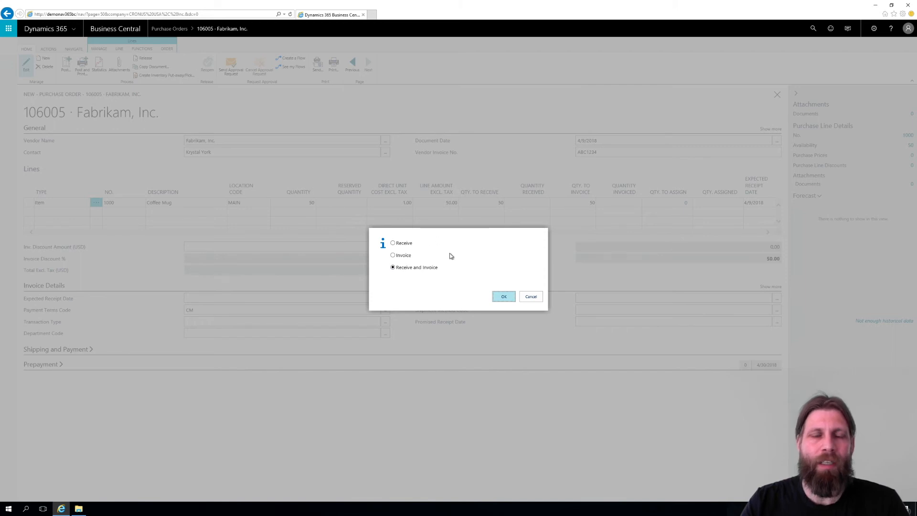
mouse_move(423, 259)
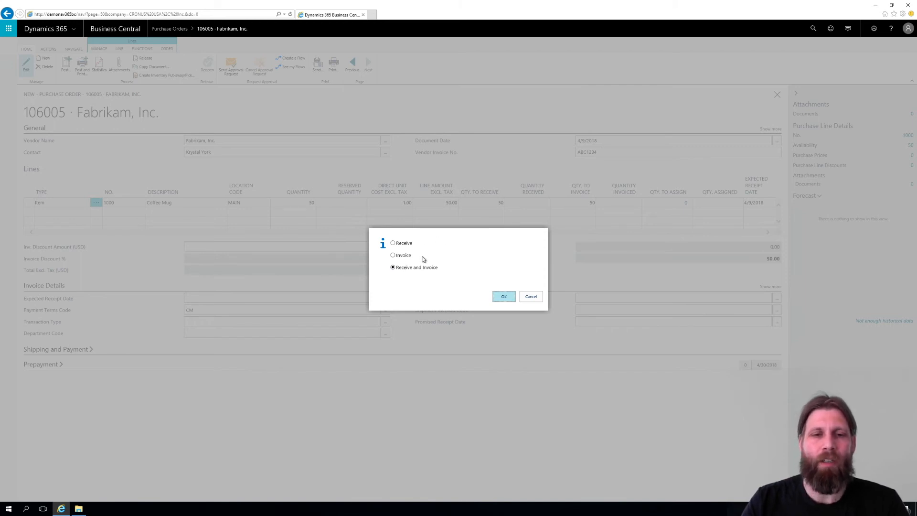
mouse_move(421, 245)
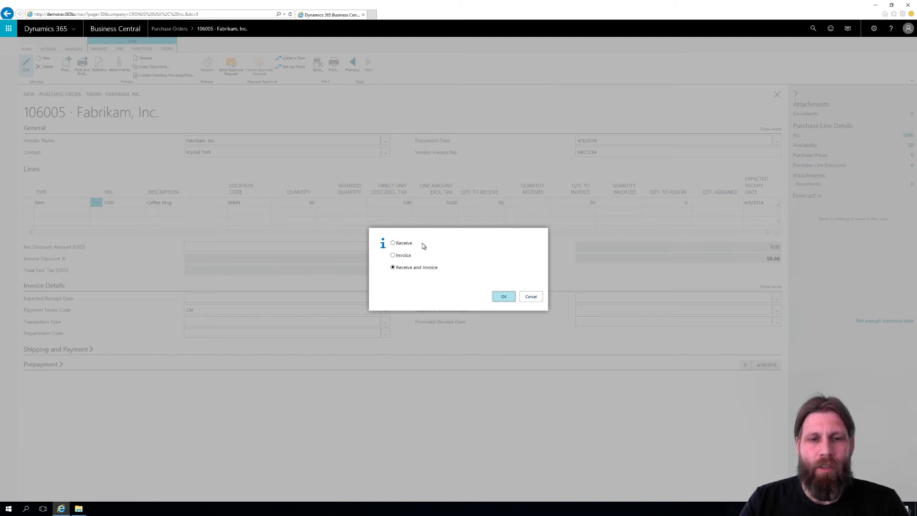
mouse_move(399, 252)
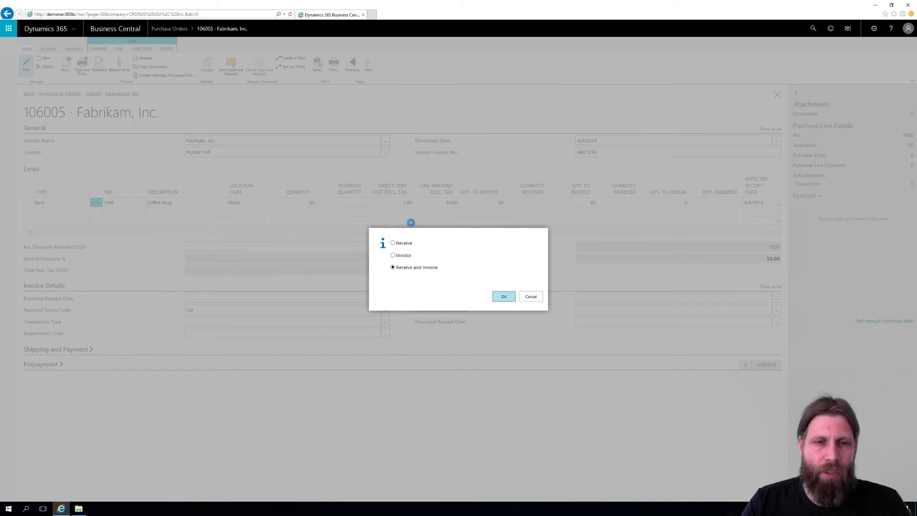
Step: Post purchase order 106005 as received and invoiced
left_click(504, 296)
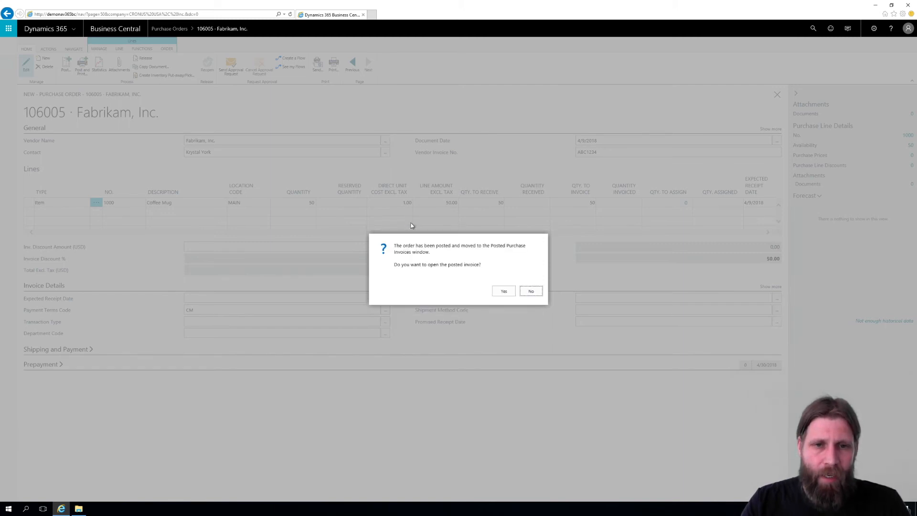
mouse_move(525, 228)
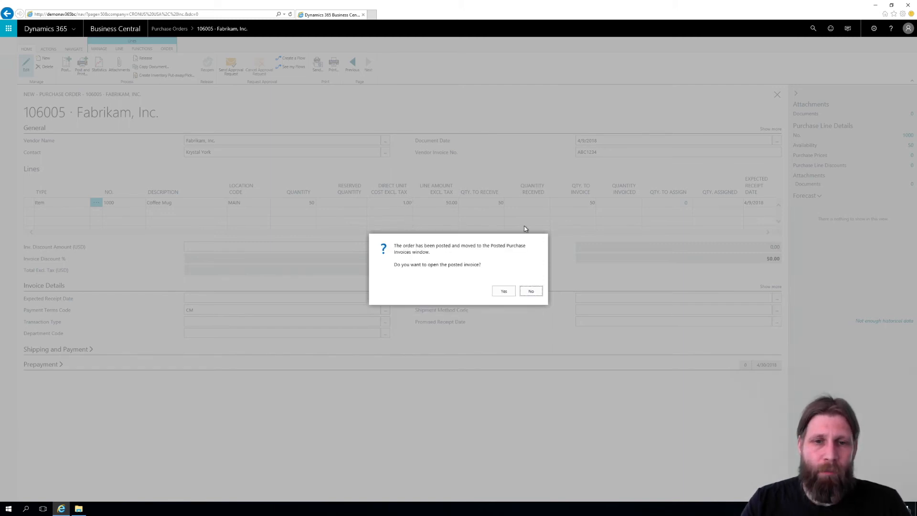
mouse_move(415, 276)
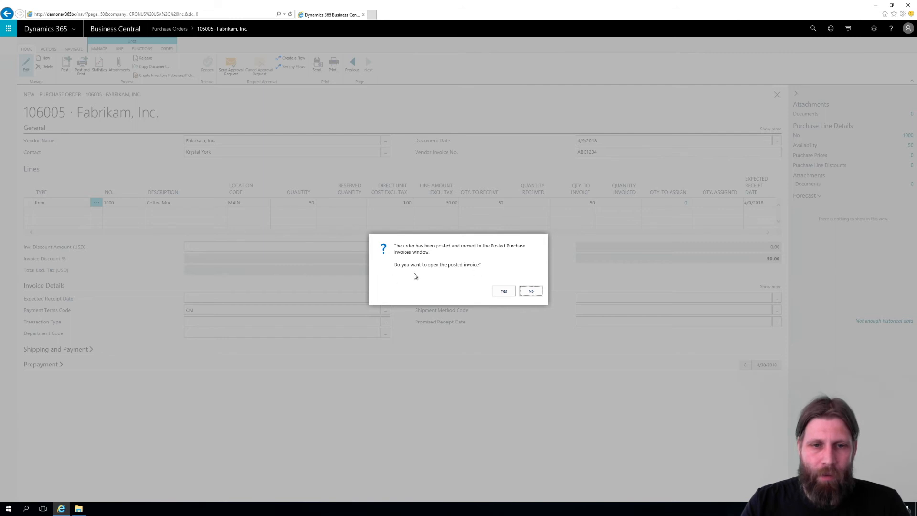
mouse_move(536, 266)
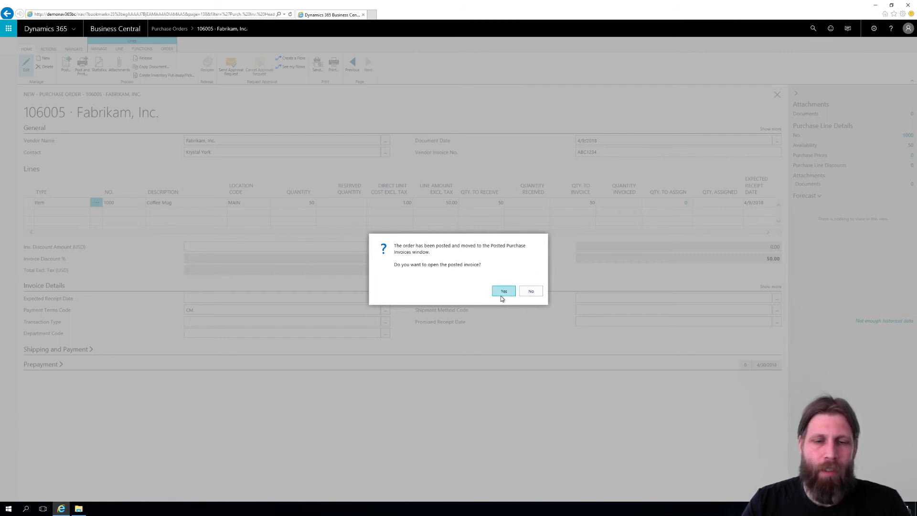
Step: Open posted purchase invoice 108209 listing 50 Coffee Mugs
left_click(503, 291)
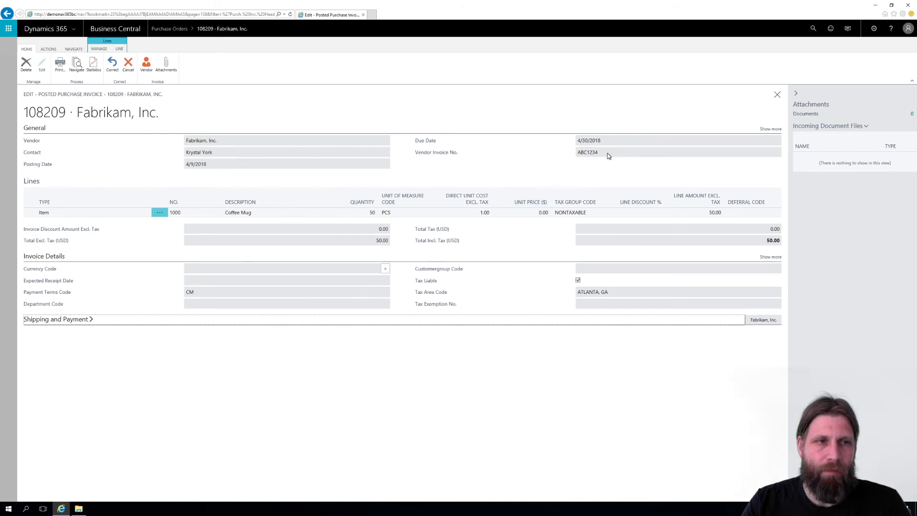
mouse_move(255, 295)
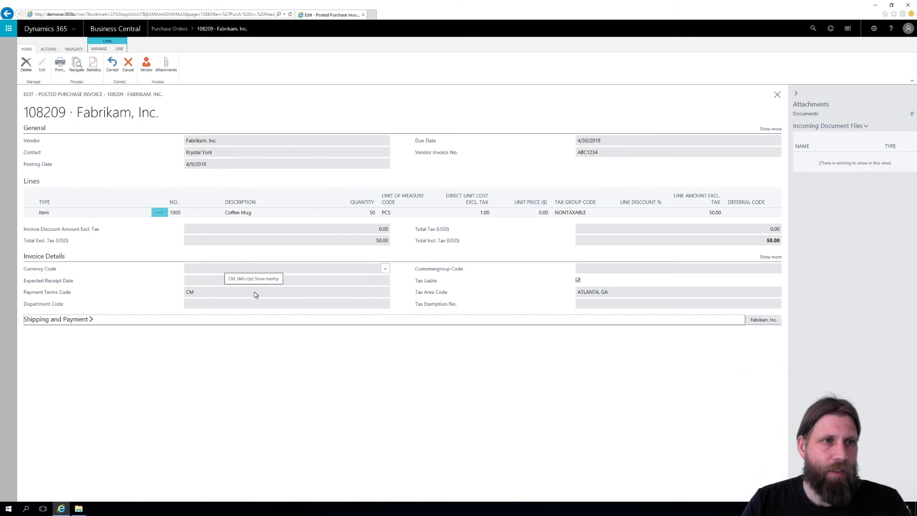
mouse_move(798, 91)
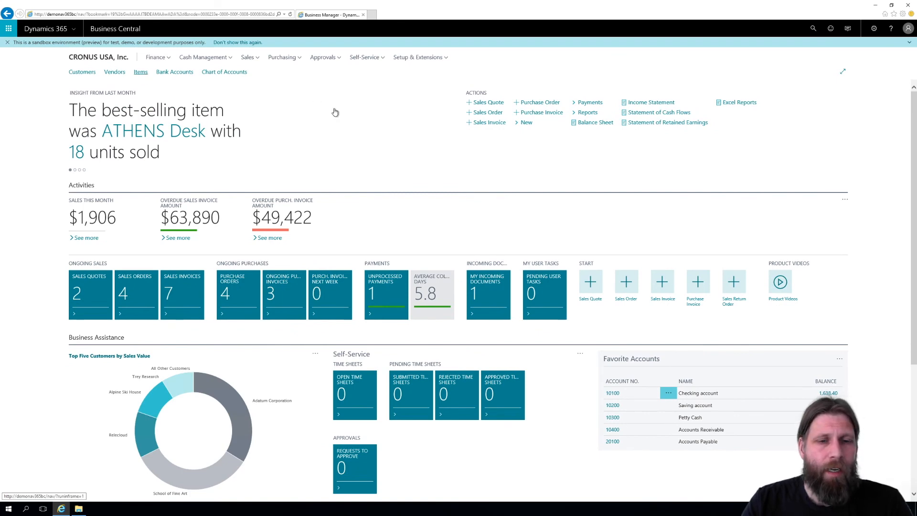
Step: Open the Items list to see the Coffee Mug at 50 pieces
left_click(141, 72)
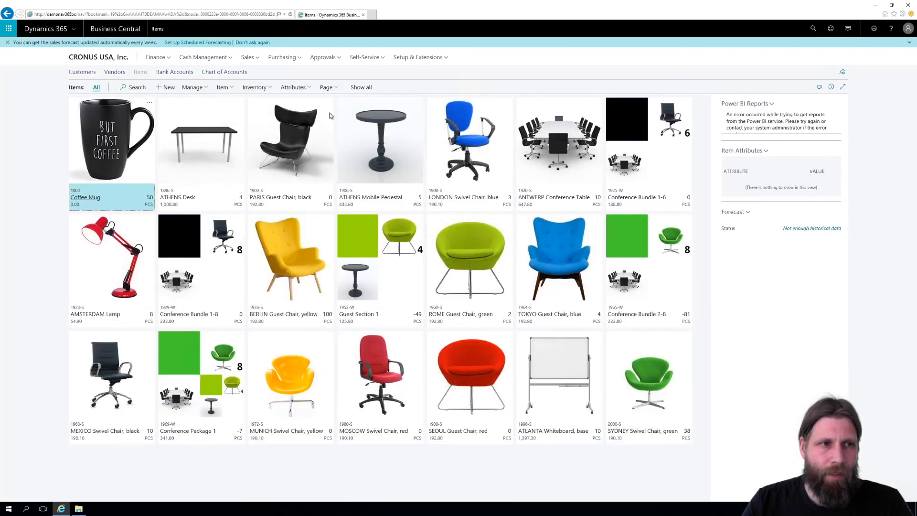
mouse_move(150, 198)
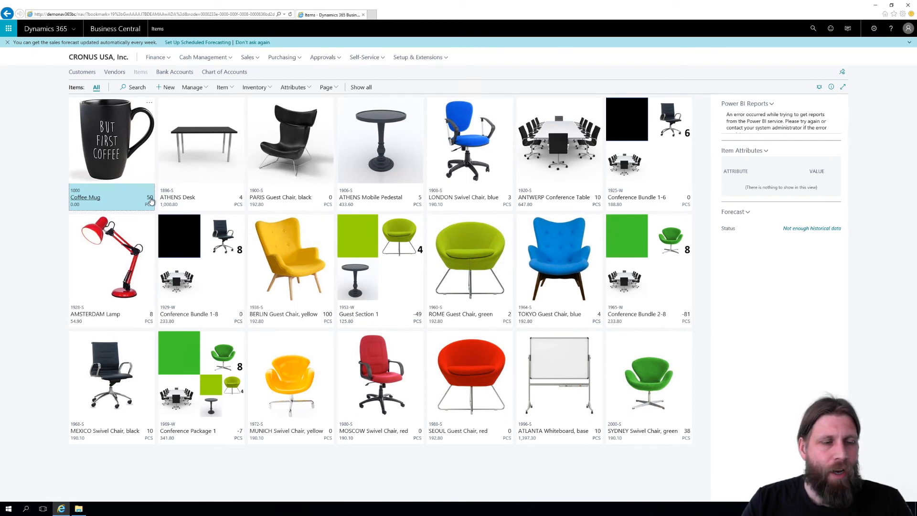
mouse_move(80, 204)
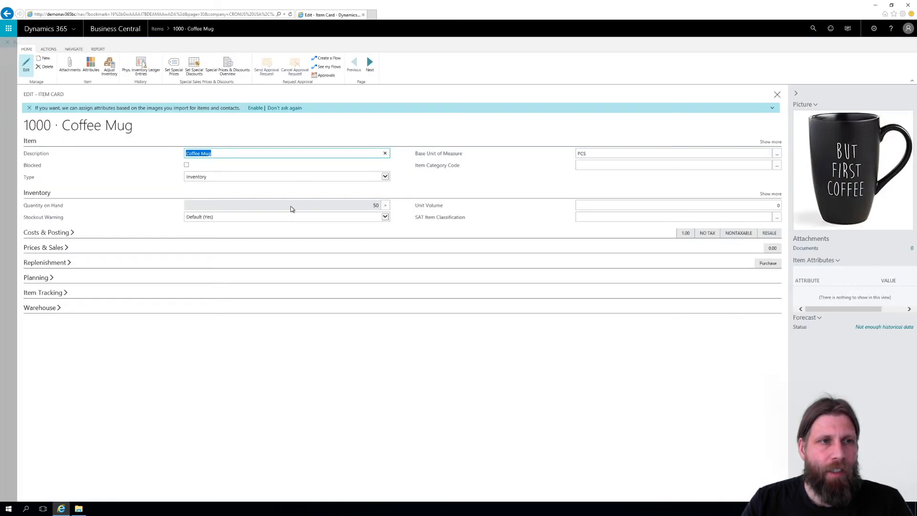
mouse_move(558, 243)
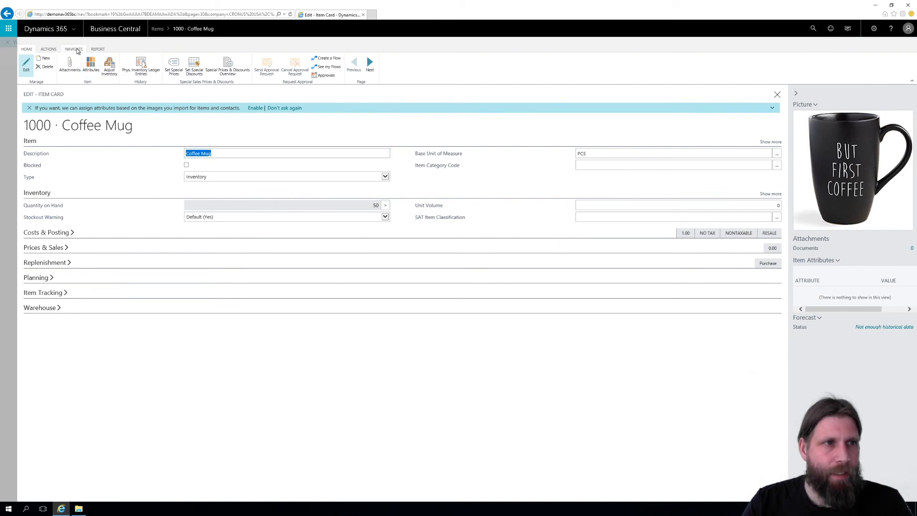
Step: Open the Coffee Mug item card's related entries to find its ledger entries
left_click(73, 48)
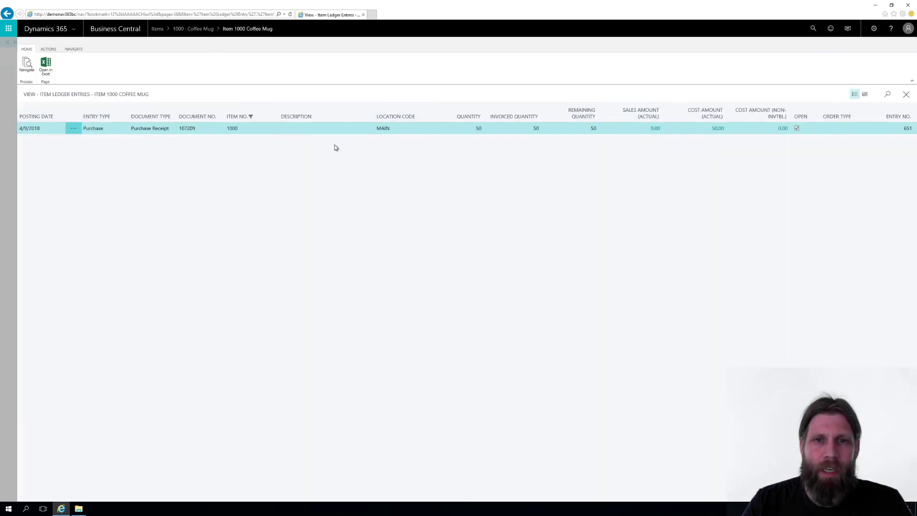
mouse_move(612, 125)
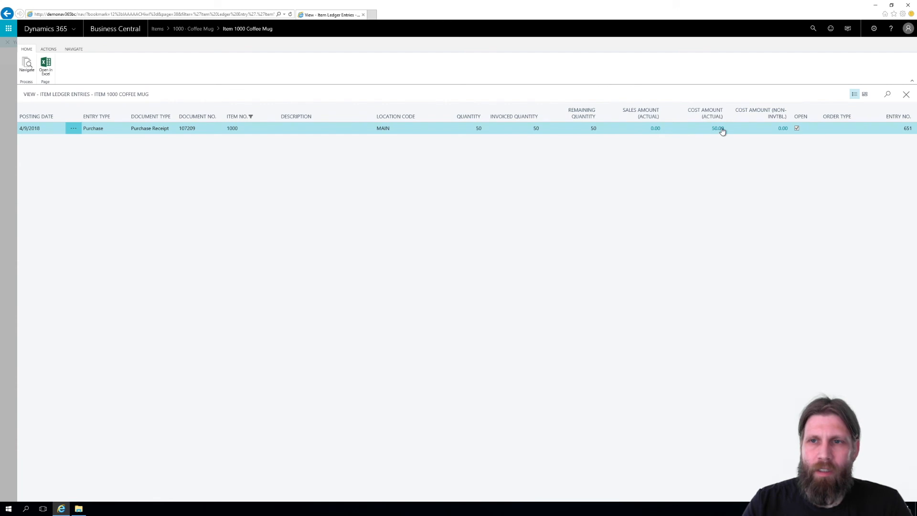
Step: Check the Coffee Mug entry's cost amount of 50.00 with 50 remaining
left_click(718, 128)
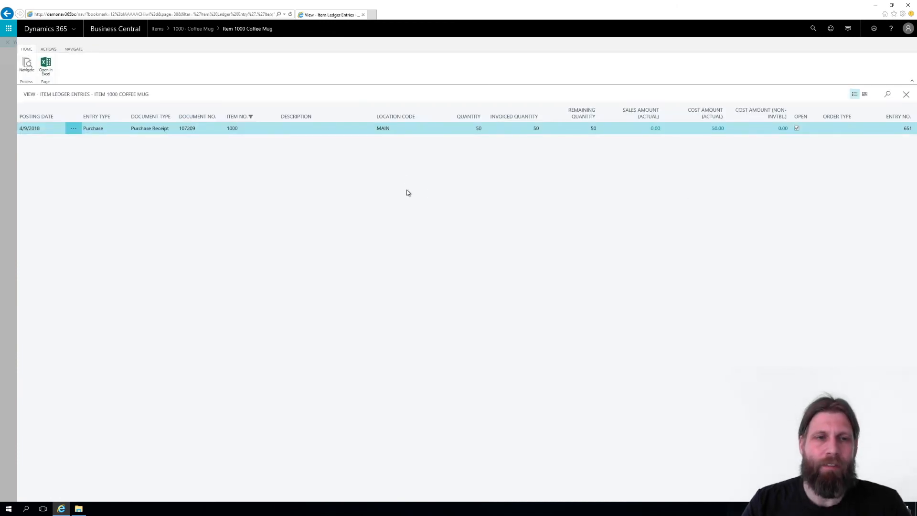
mouse_move(679, 212)
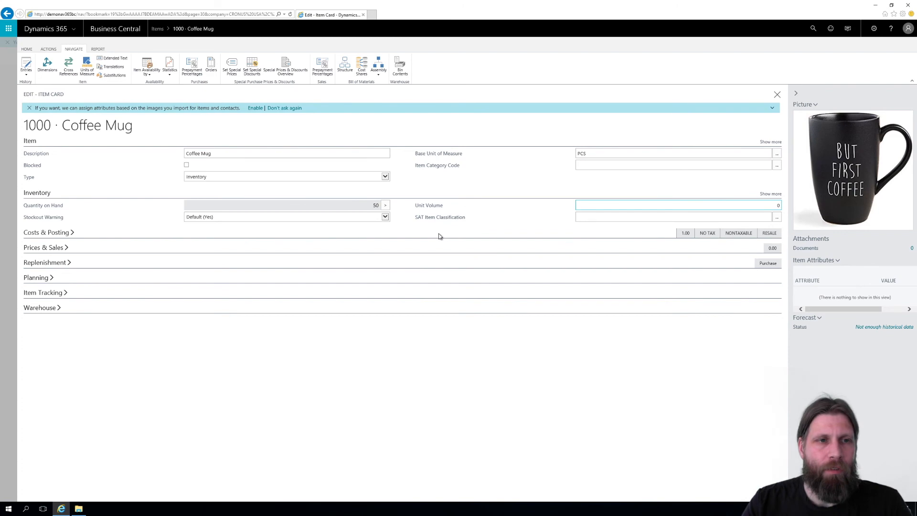
Step: Close the Coffee Mug item card to return to the Items list
left_click(777, 94)
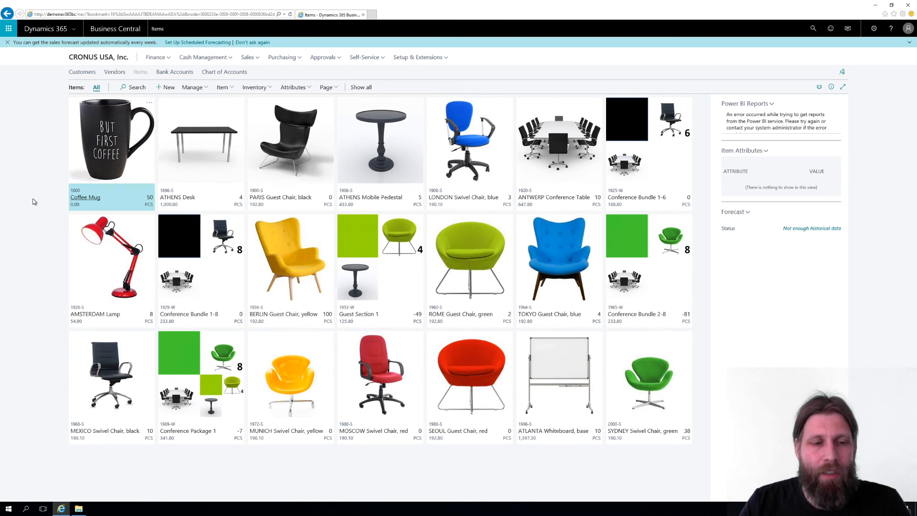
mouse_move(26, 187)
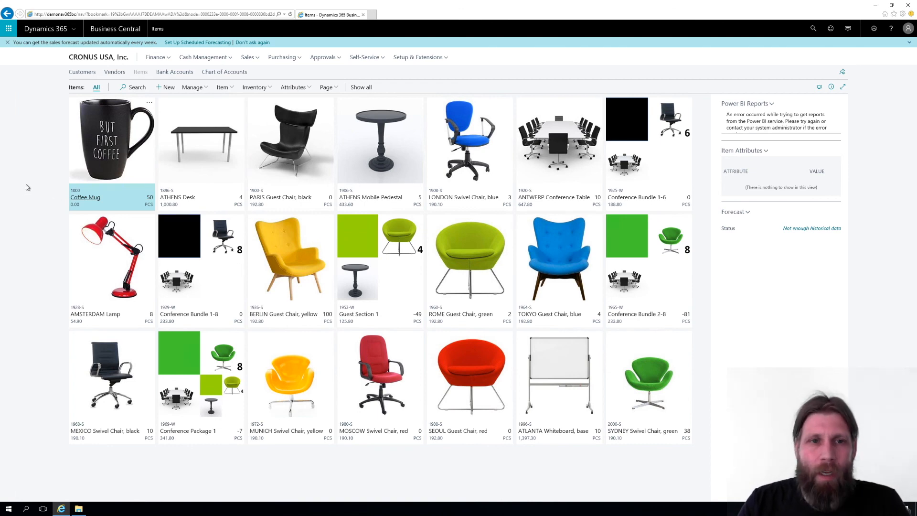